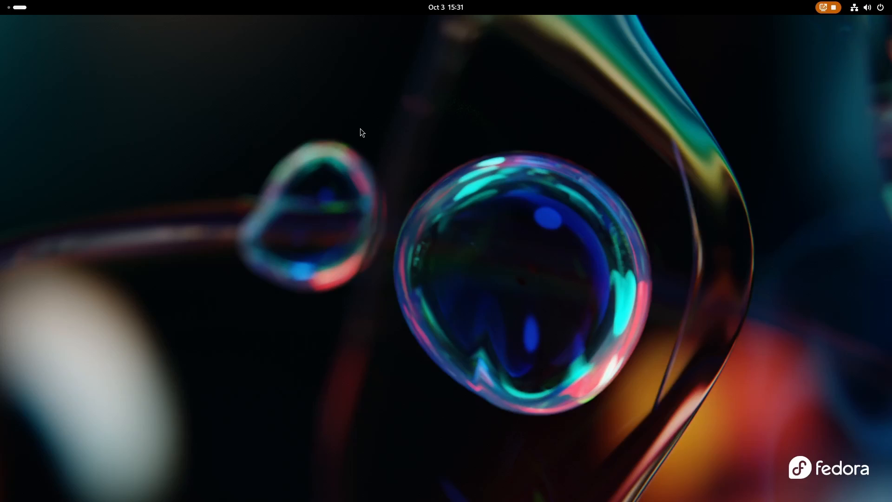
# - Open the Arch Linux download page in Firefox and scroll the mirror list to India
pyautogui.press('Super')
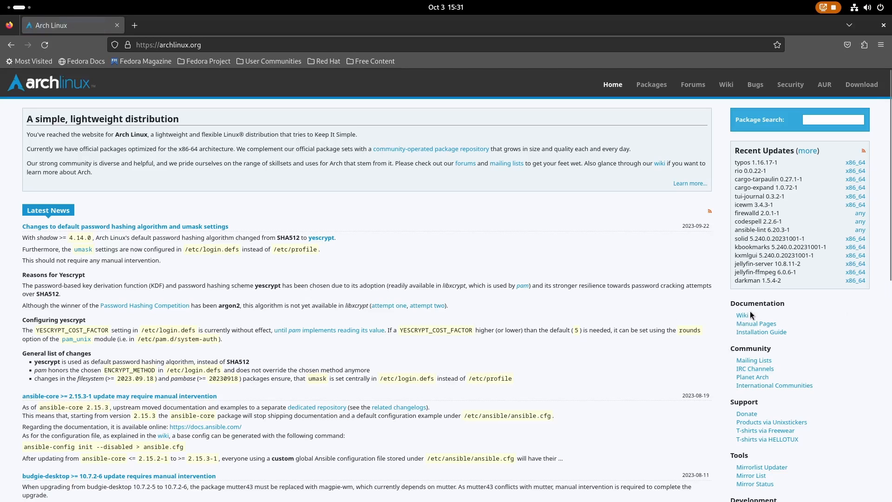
pyautogui.moveTo(862, 84)
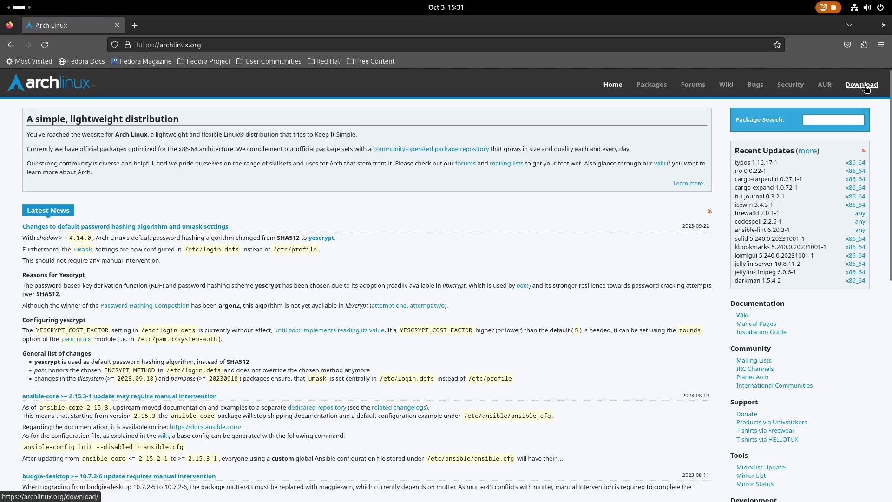
pyautogui.click(860, 84)
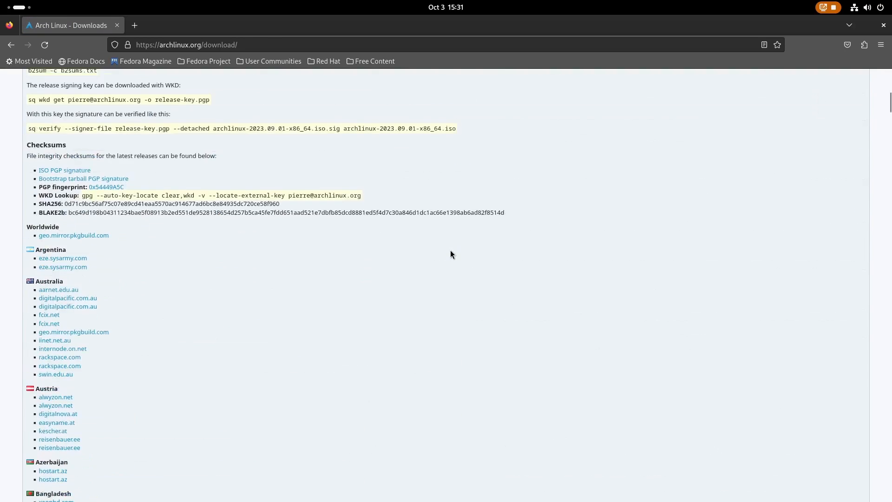
pyautogui.scroll(-3)
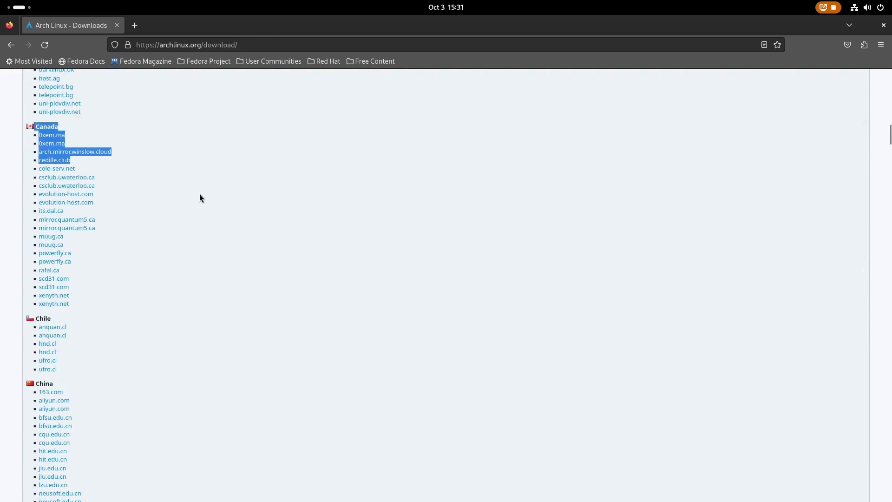
pyautogui.scroll(-3)
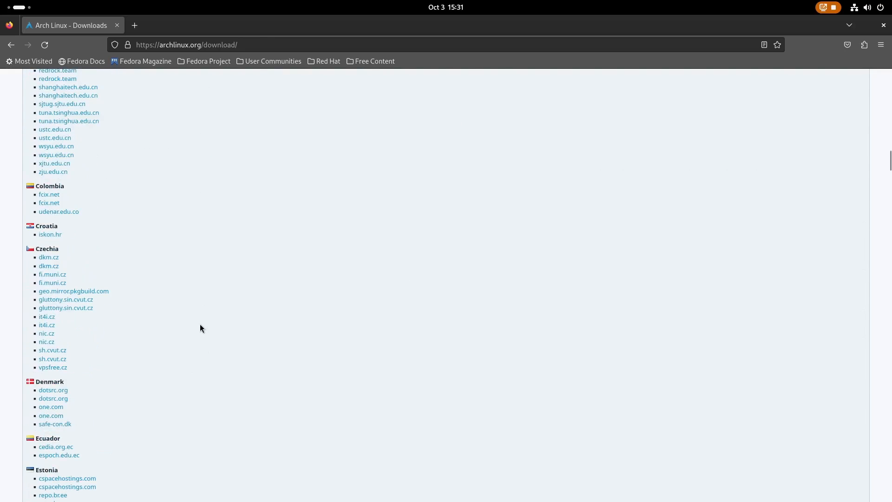
pyautogui.scroll(-3)
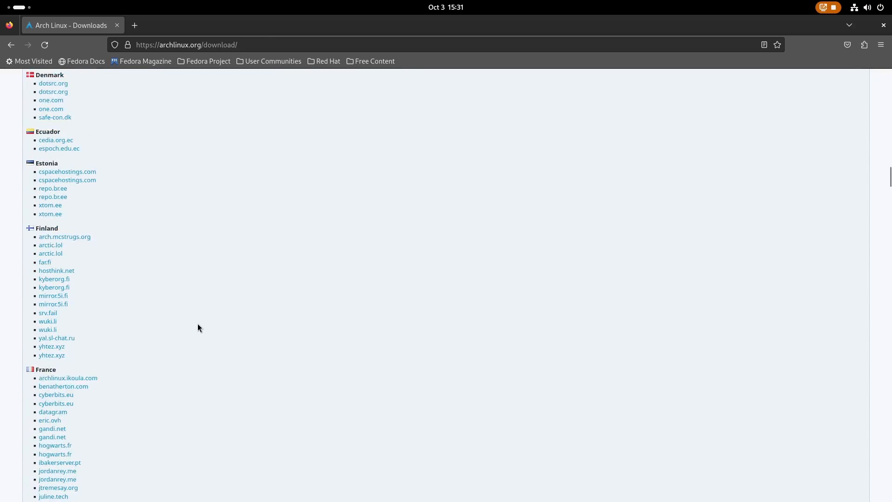
pyautogui.scroll(-3)
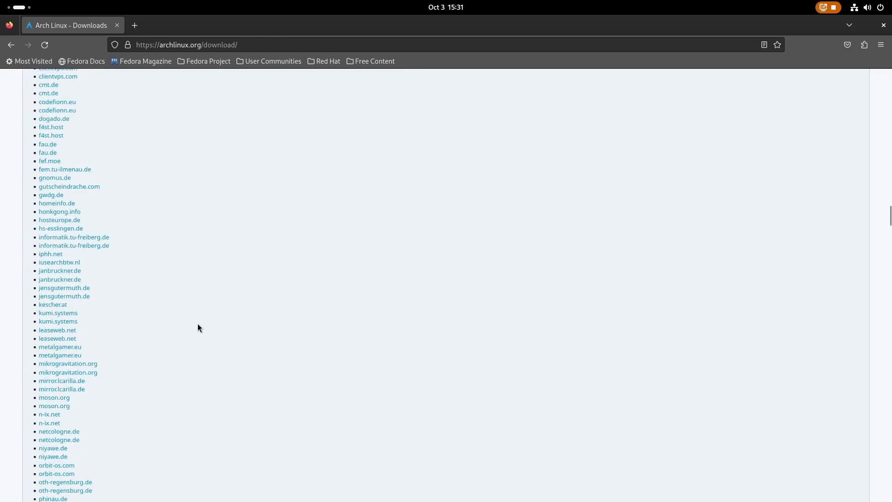
pyautogui.scroll(-3)
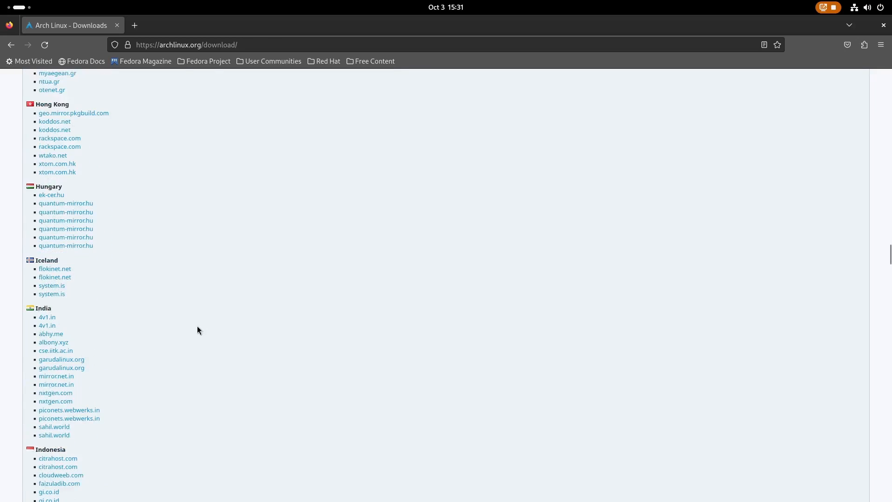
pyautogui.scroll(-3)
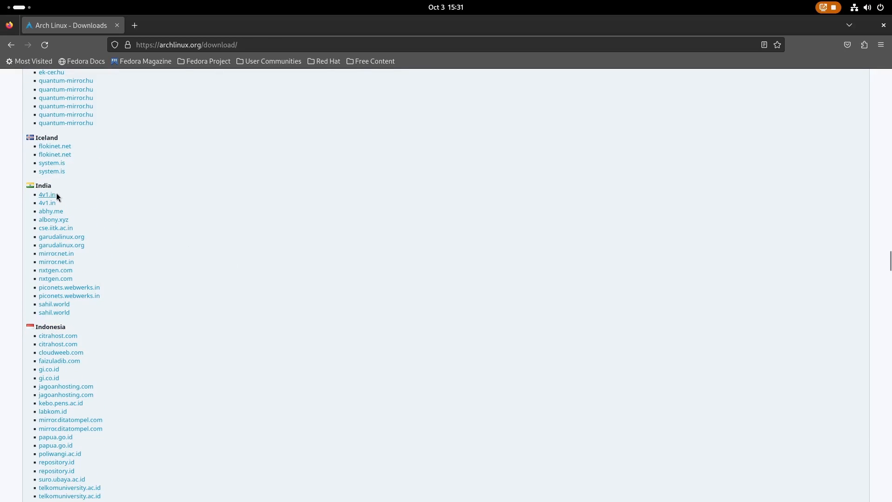
# - Download the 2023.09.01 ISO from the 4v1.in mirror, then return to BitTorrent Download
pyautogui.click(46, 194)
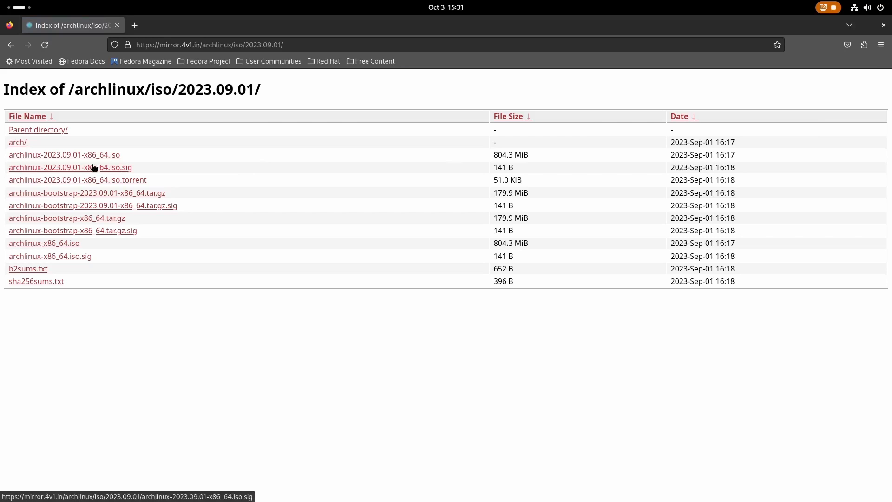
pyautogui.click(64, 155)
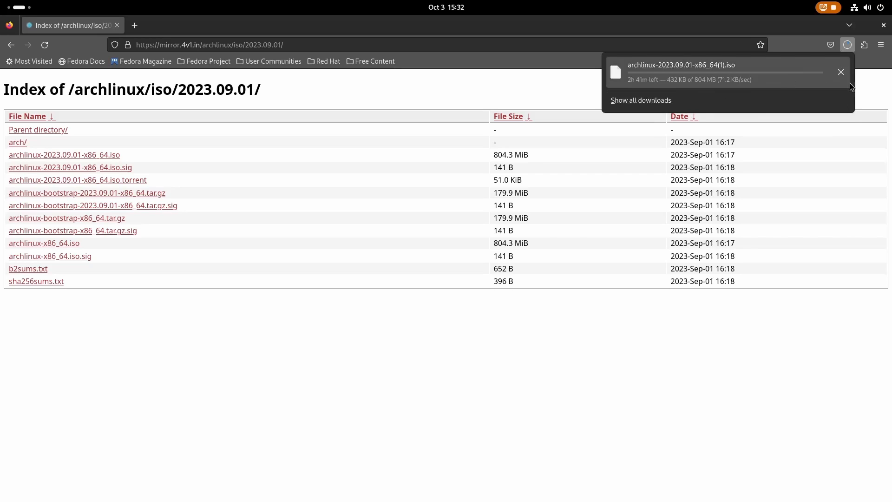
pyautogui.click(11, 45)
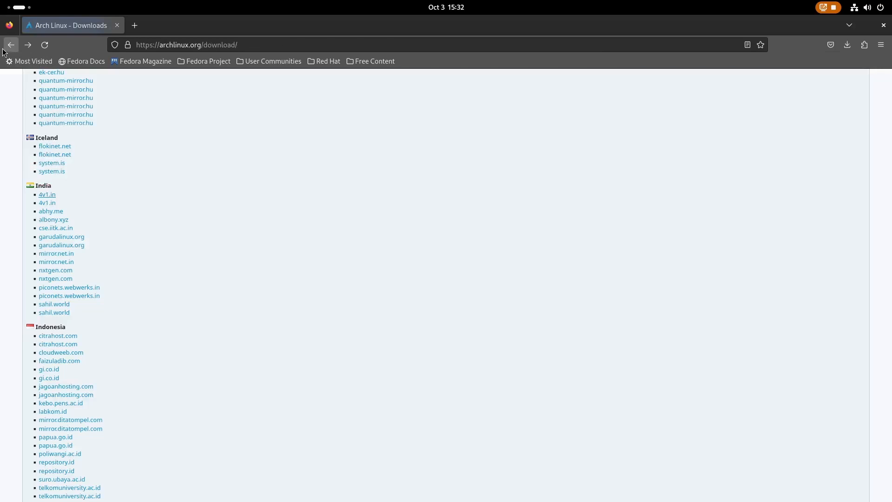
pyautogui.scroll(3)
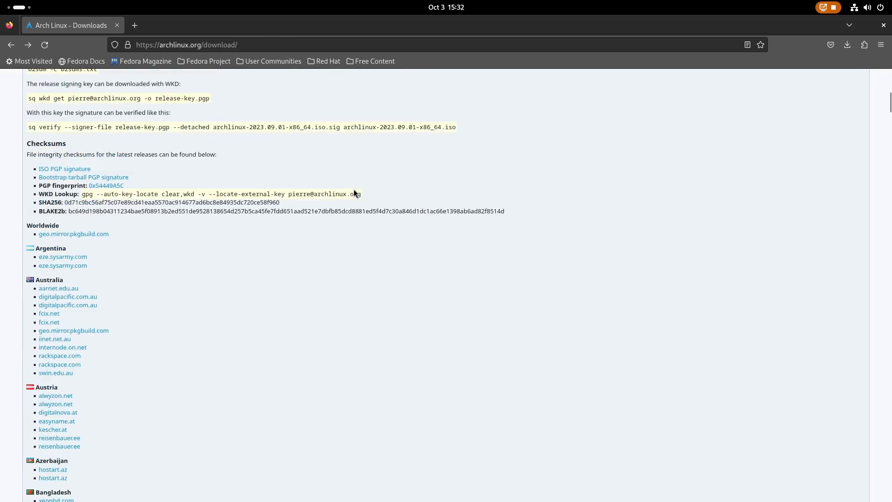
pyautogui.scroll(3)
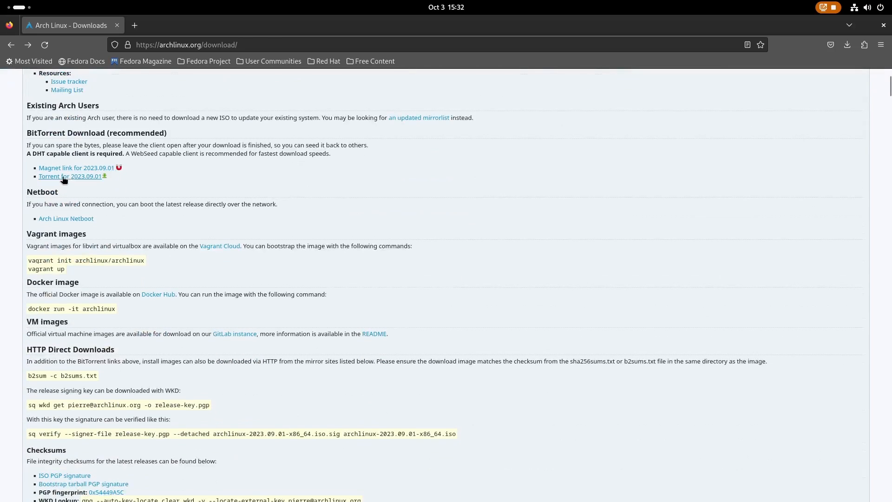
# - Download the 2023.09.01 torrent and run sudo dnf install transmission, which is already installed
pyautogui.click(847, 44)
pyautogui.write('sudo')
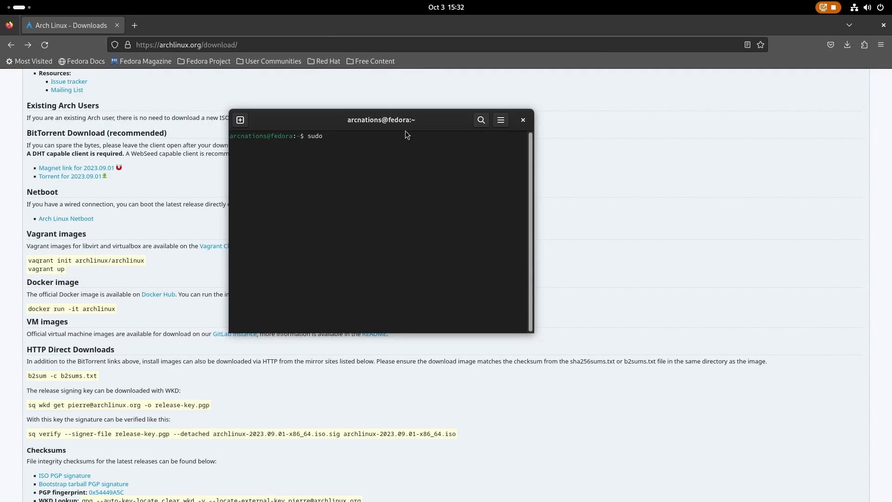
pyautogui.write('dnf install')
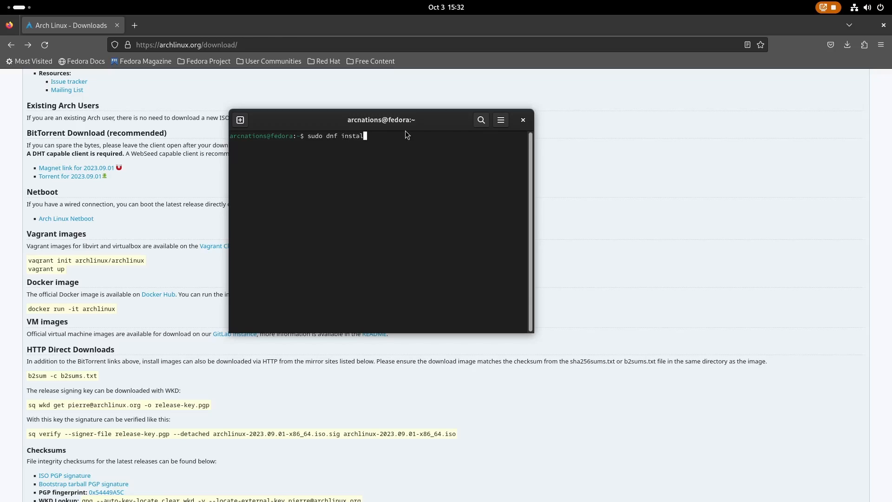
pyautogui.press('Return')
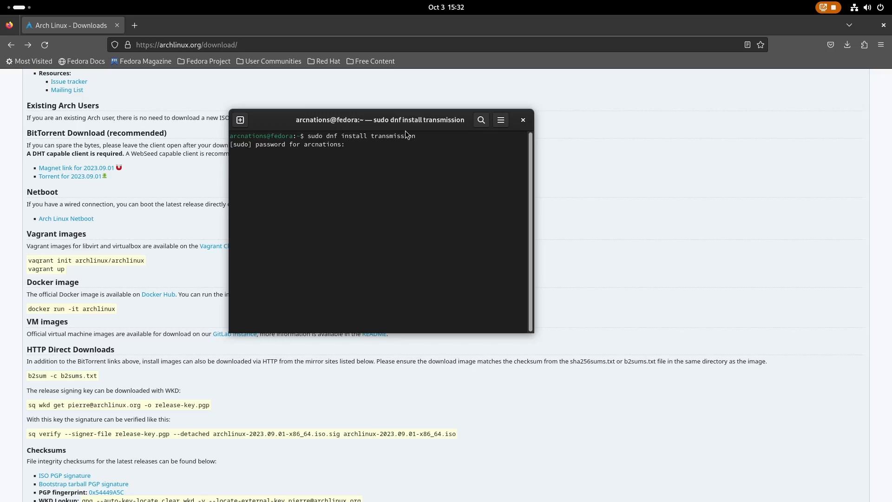
pyautogui.press('Return')
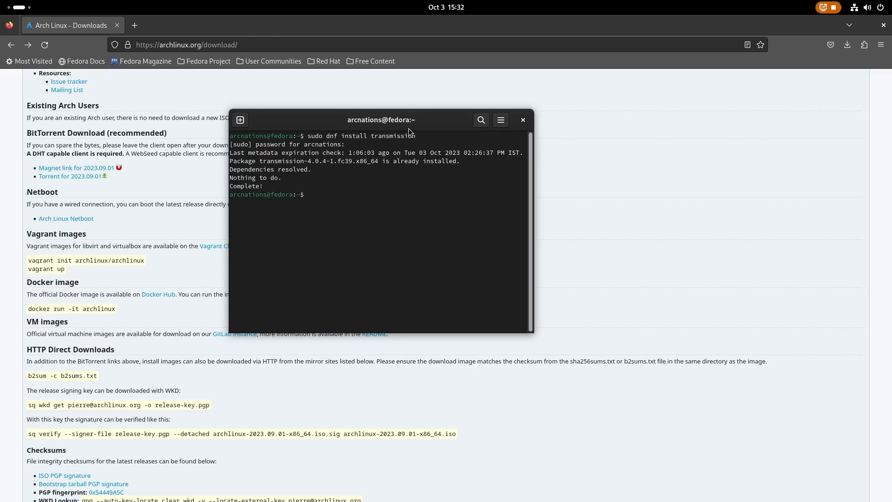
pyautogui.moveTo(417, 124)
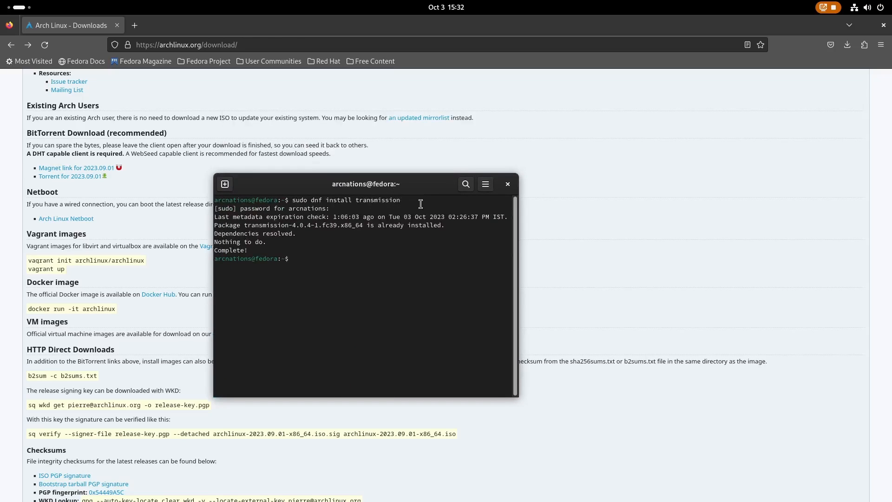
pyautogui.moveTo(366, 184); pyautogui.dragTo(341, 120)
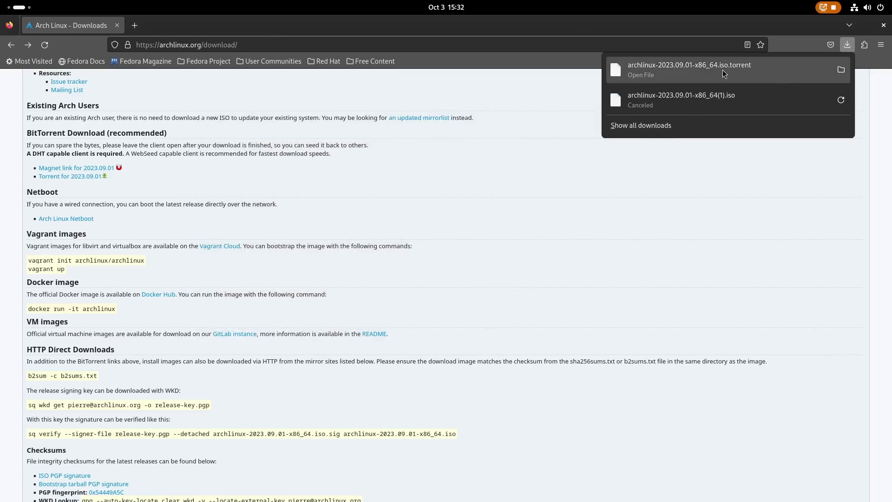
# - Open the archlinux-2023.09.01 torrent, remove it from the list, and close Transmission
pyautogui.click(640, 75)
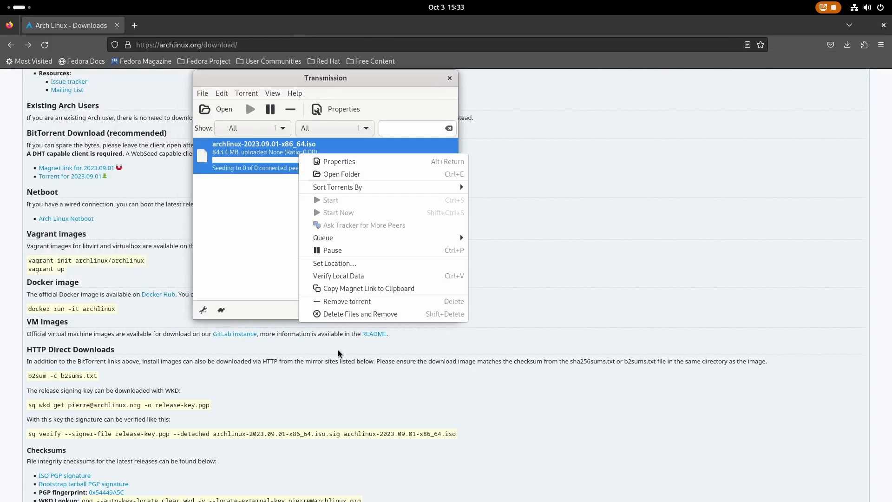
pyautogui.click(345, 301)
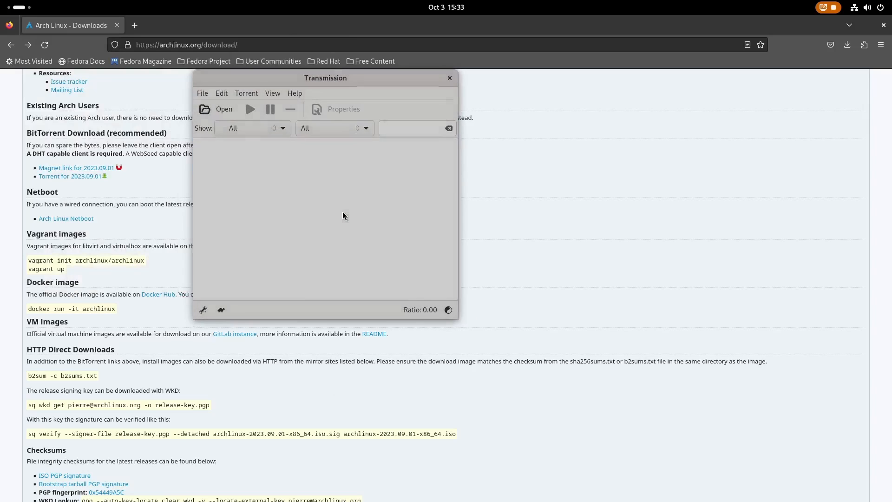
pyautogui.click(448, 78)
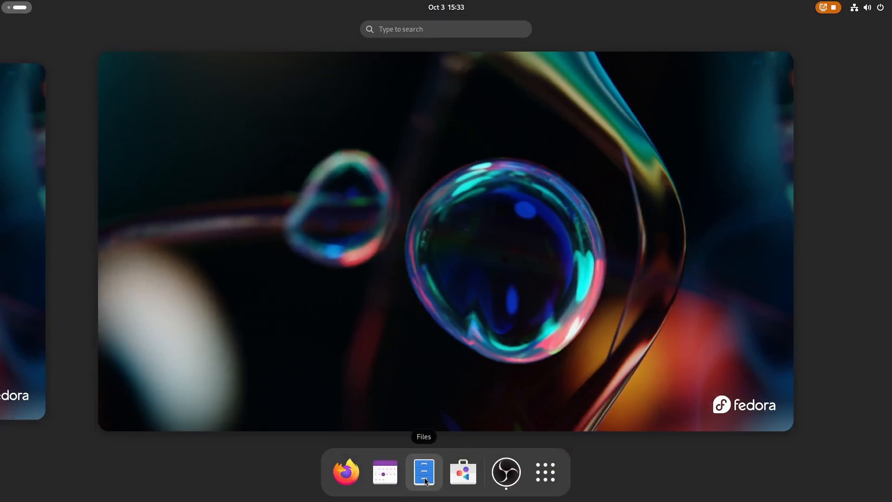
# - Open the Downloads folder in Files and select the ISO signature file
pyautogui.click(423, 471)
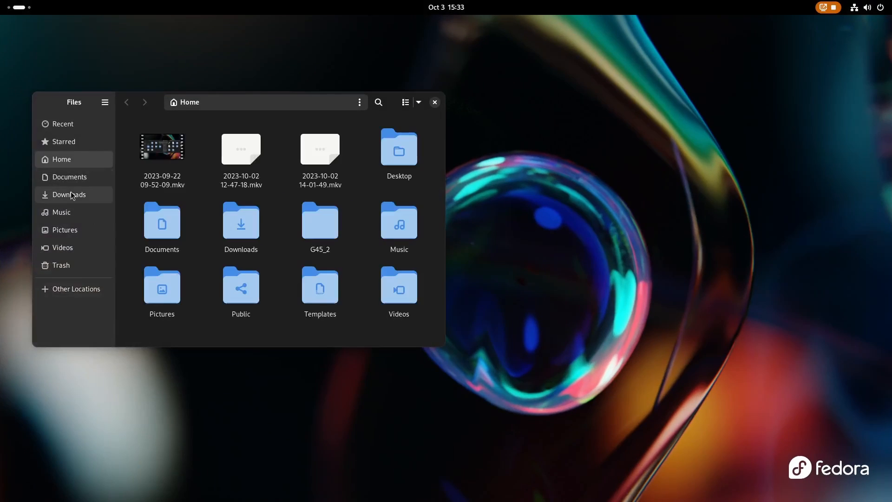
pyautogui.click(69, 194)
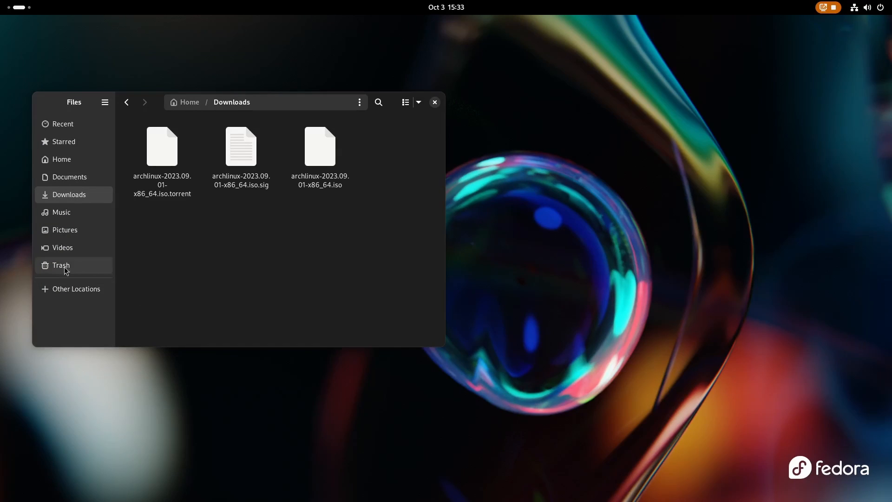
pyautogui.click(161, 147)
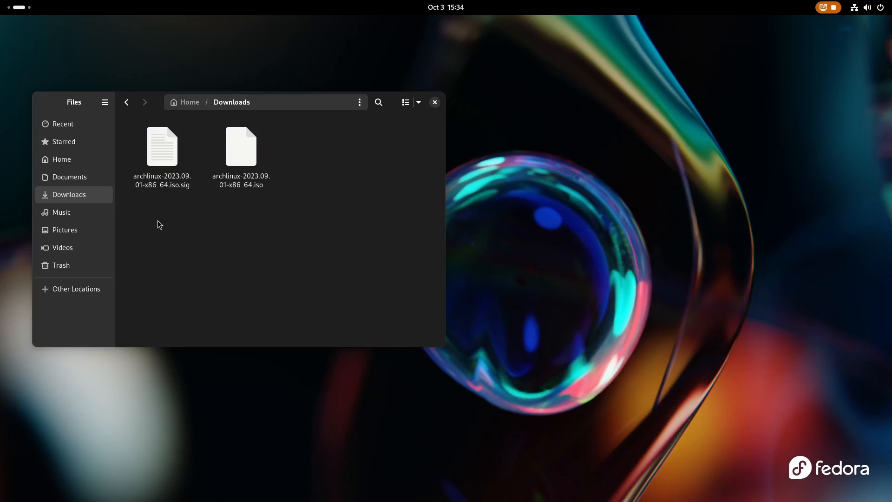
pyautogui.click(161, 146)
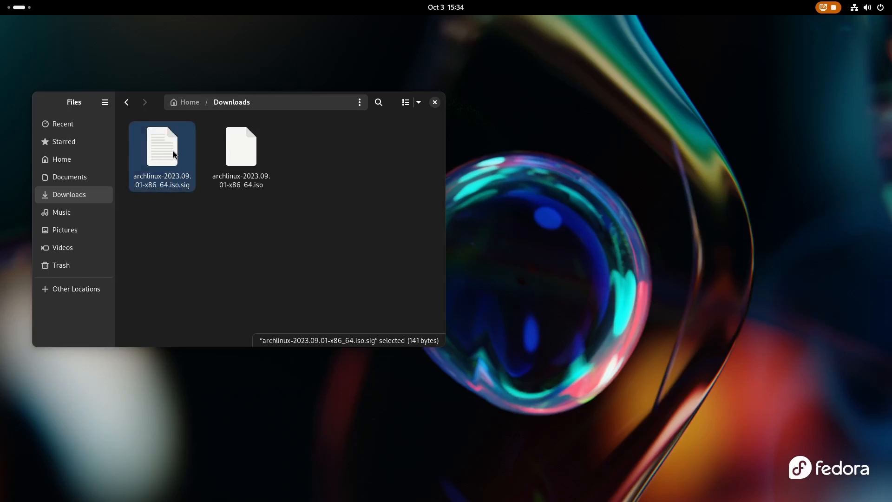
pyautogui.moveTo(249, 218)
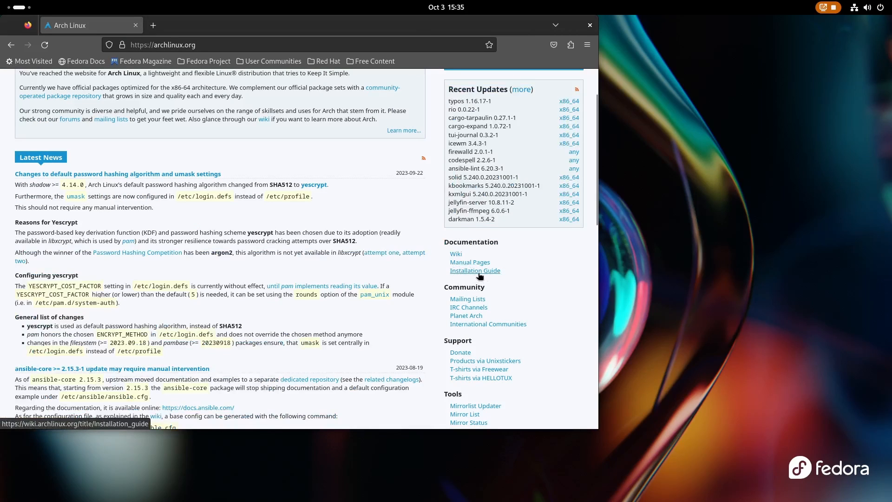
# - Open the Installation Guide and bring up the Downloads folder's context menu
pyautogui.click(475, 271)
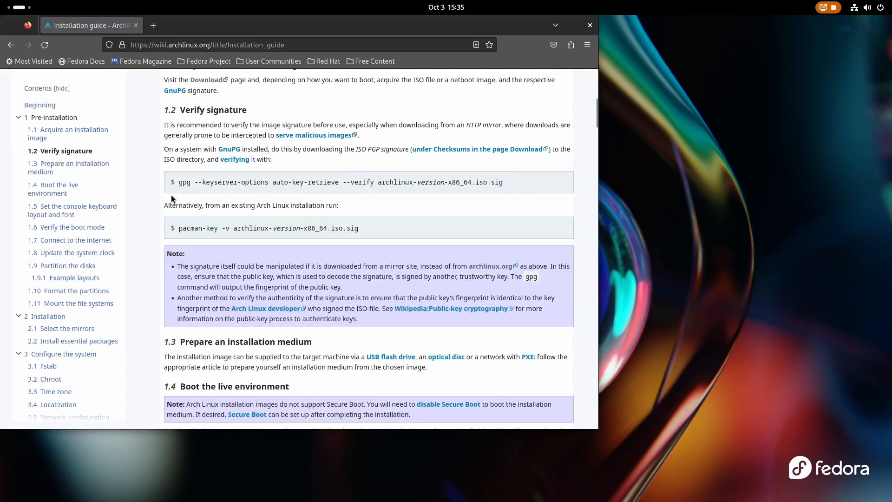
pyautogui.rightClick(336, 182)
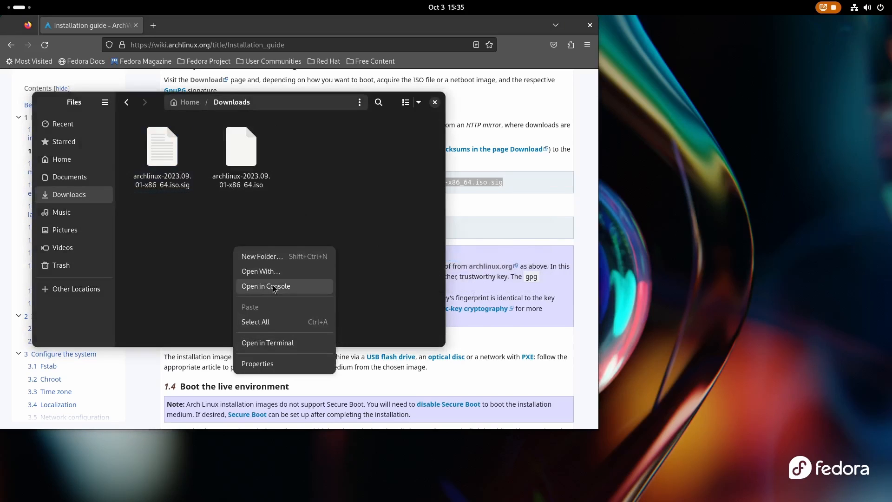
# - Open a terminal in Downloads and run the gpg auto-key-retrieve signature verification command
pyautogui.click(265, 286)
pyautogui.write('gpg --version')
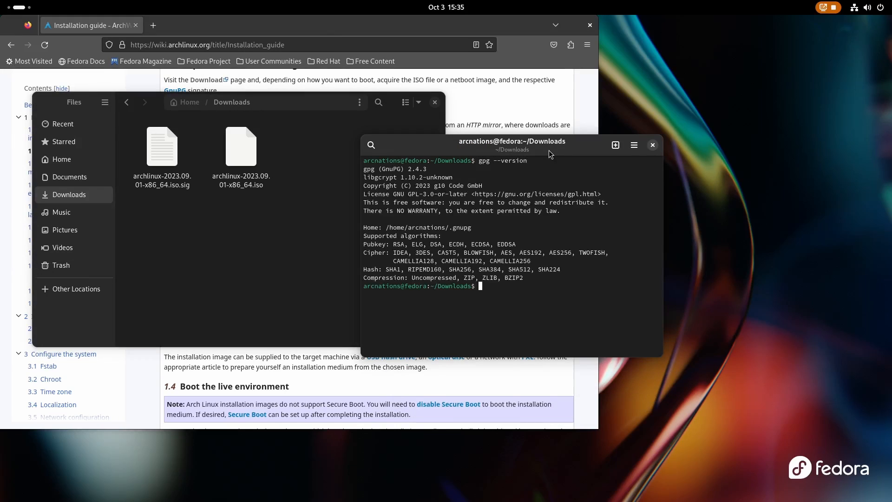
pyautogui.moveTo(526, 272)
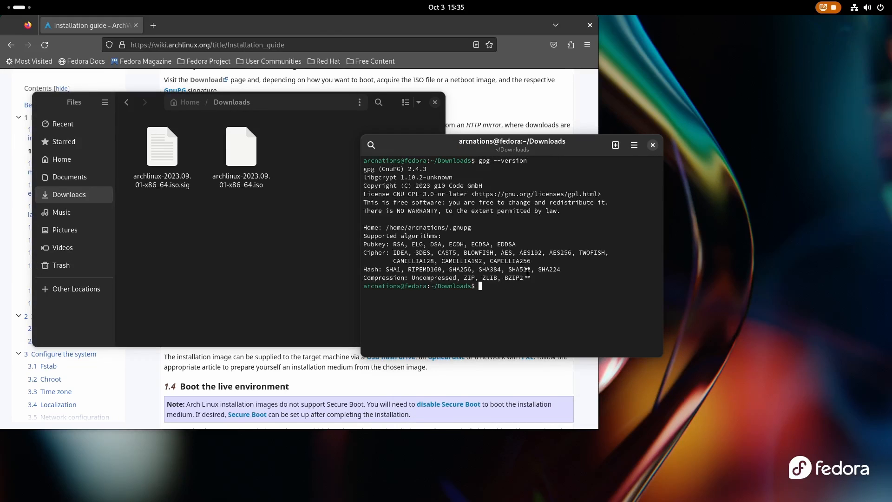
pyautogui.write('gpg --keyserver-options auto-key-retrieve --verify archlinux-version-x86_64.iso.sig')
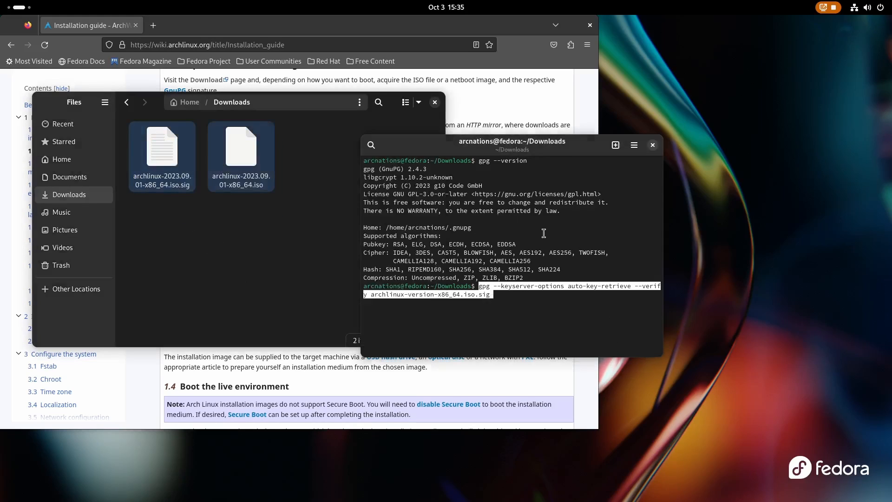
pyautogui.press('Return')
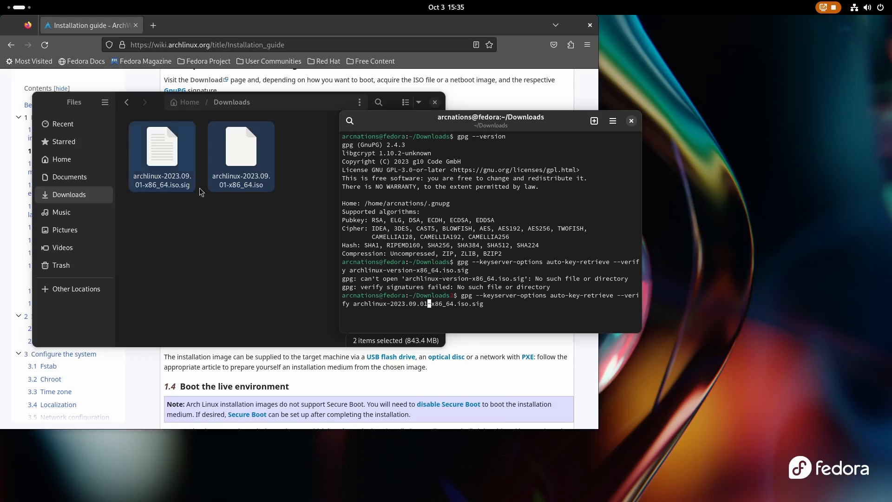
# - Fix the file name to archlinux-2023.09.01-x86_64.iso.sig and rerun verification successfully
pyautogui.click(190, 215)
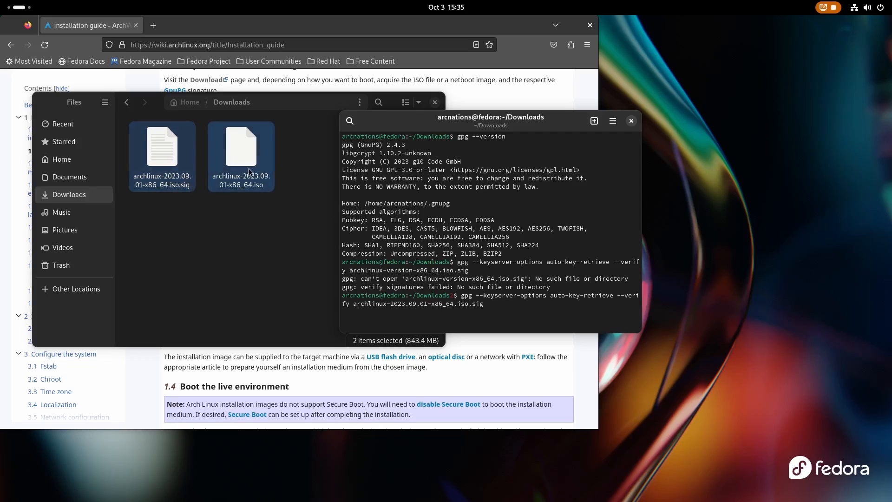
pyautogui.click(256, 224)
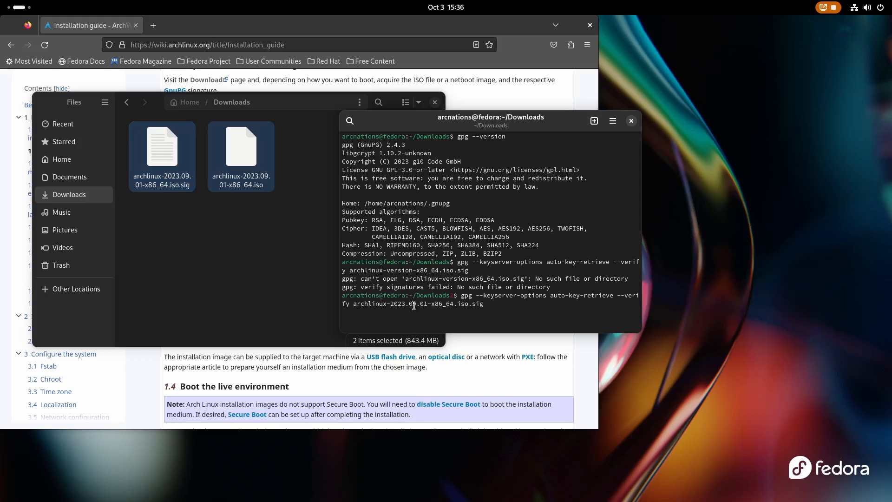
pyautogui.press('Return')
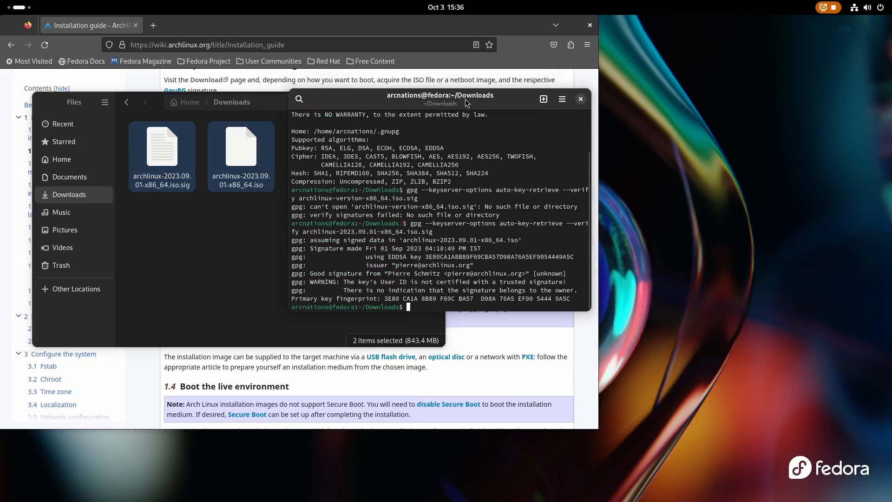
pyautogui.doubleClick(334, 273)
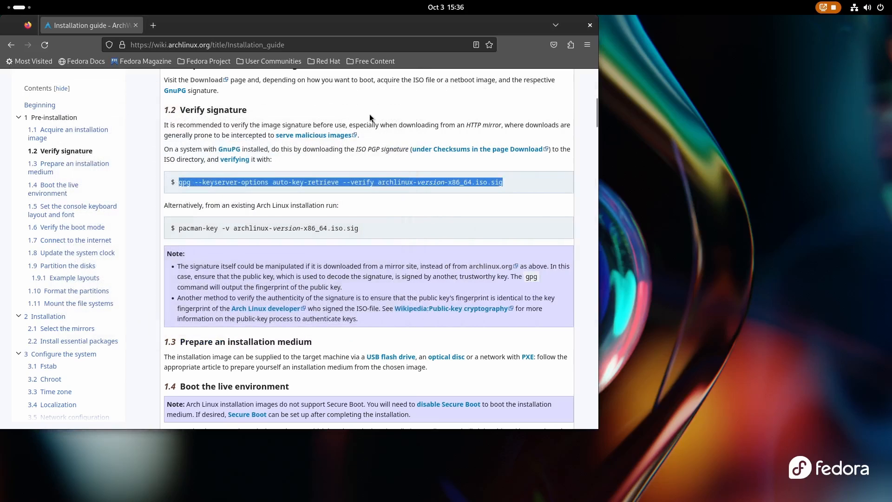
# - Read 'Prepare an installation medium', then download Etcher from etcher.balena.io
pyautogui.scroll(-3)
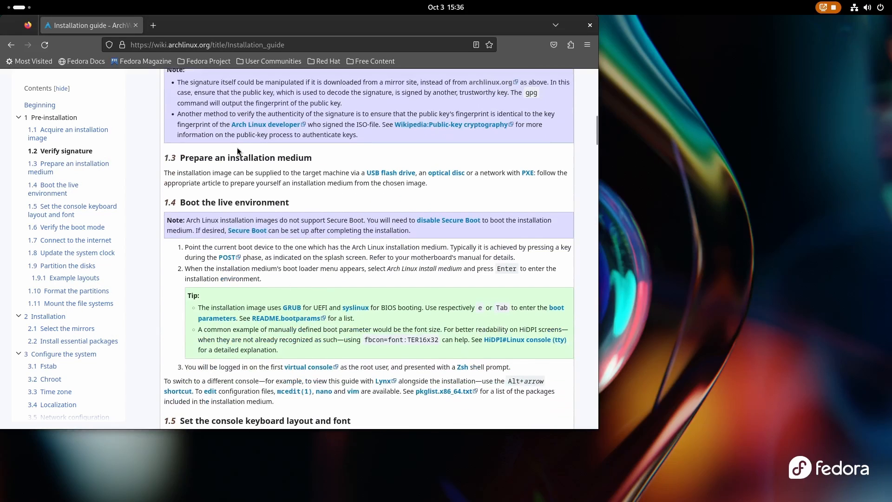
pyautogui.moveTo(330, 177)
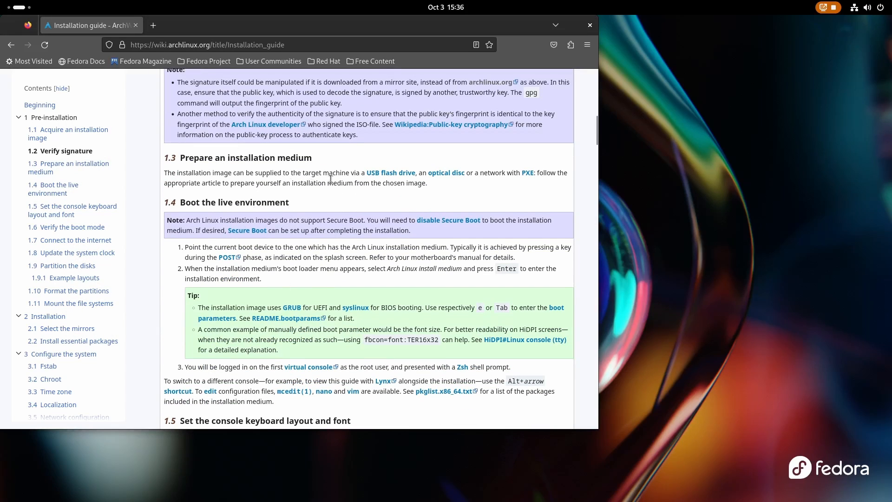
pyautogui.moveTo(458, 183)
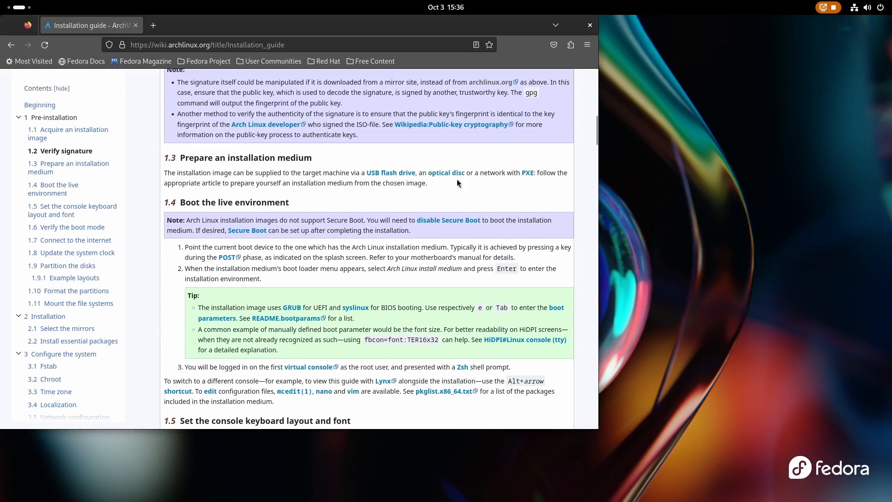
pyautogui.moveTo(484, 175)
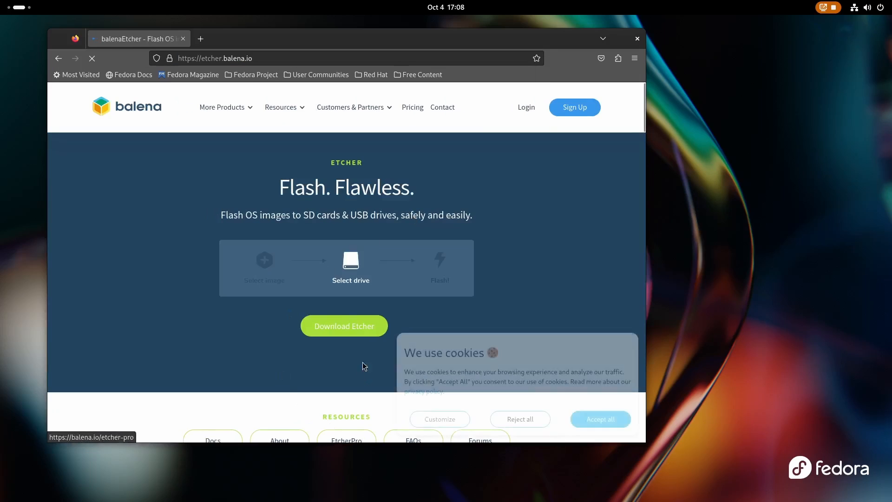
pyautogui.click(344, 325)
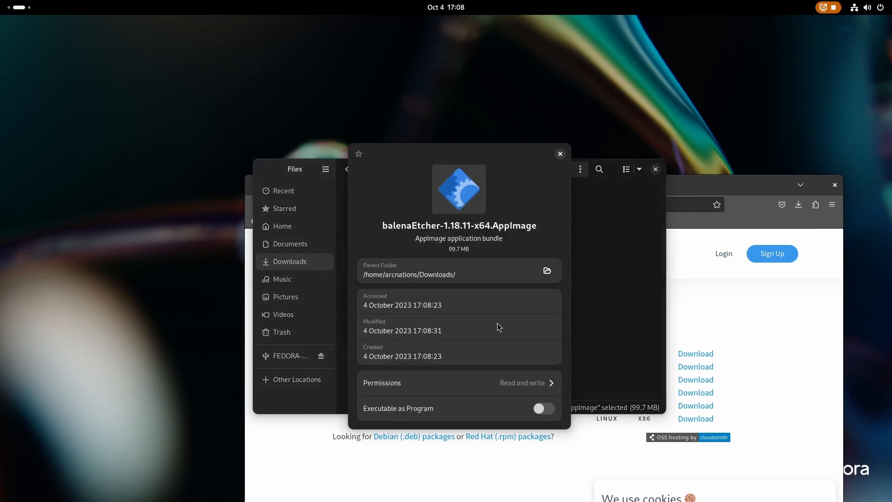
pyautogui.moveTo(573, 395)
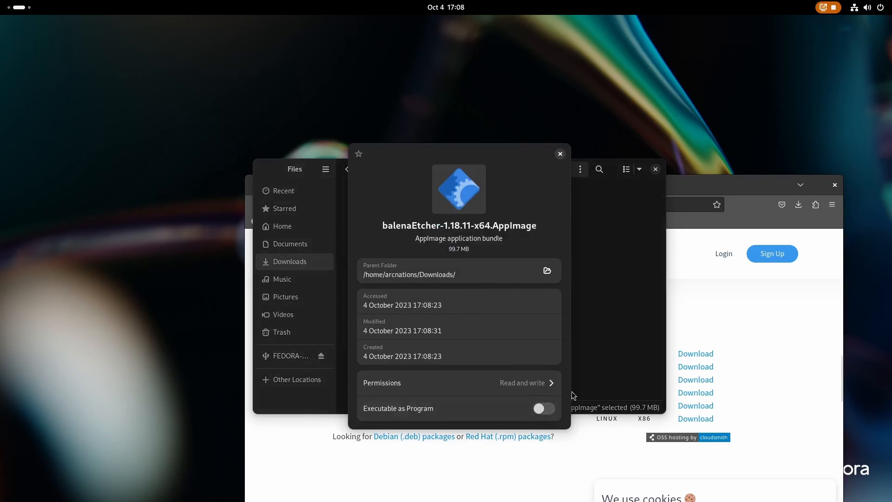
pyautogui.moveTo(509, 414)
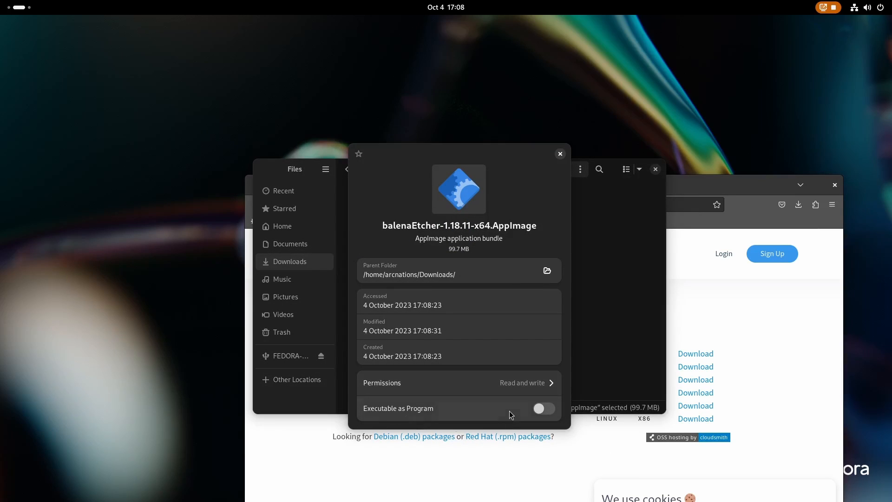
# - Turn on Executable as Program for the balenaEtcher AppImage
pyautogui.click(559, 153)
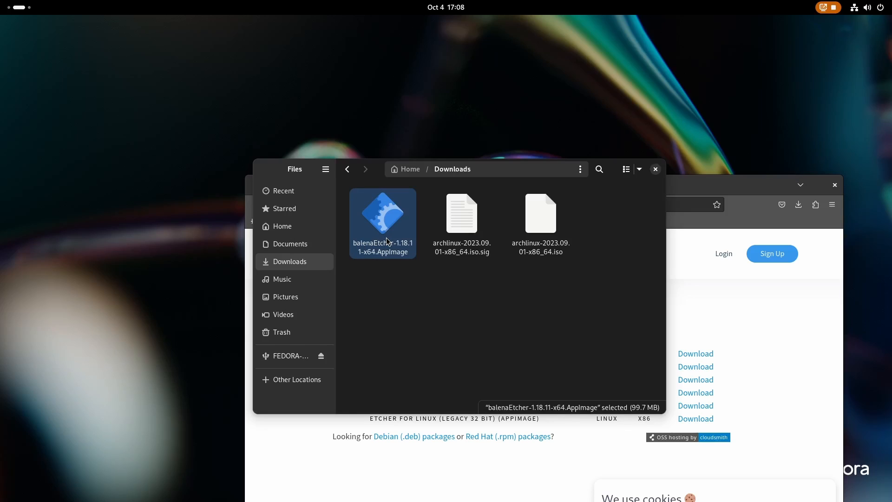
# - Launch balenaEtcher and choose the Arch Linux ISO as the image
pyautogui.doubleClick(382, 219)
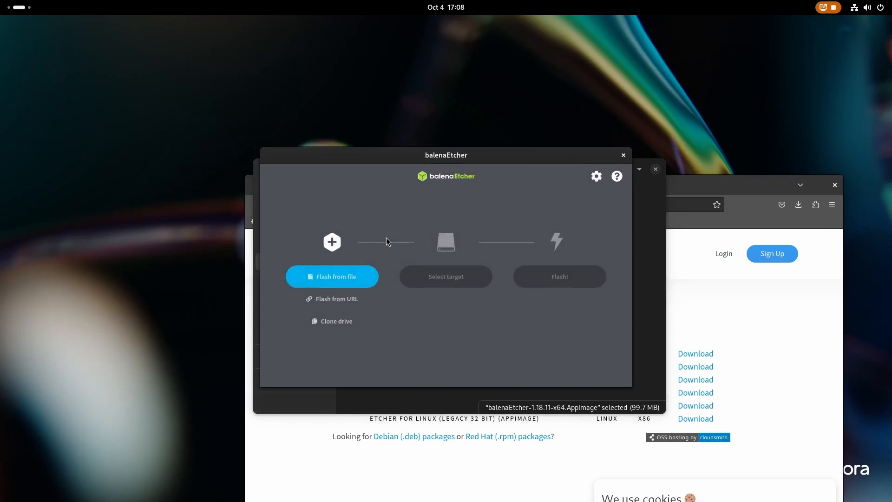
pyautogui.moveTo(342, 280)
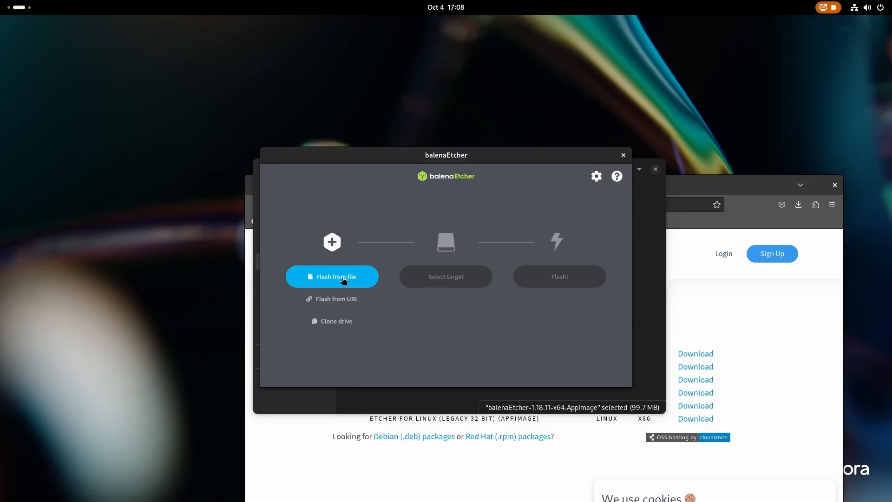
pyautogui.click(332, 276)
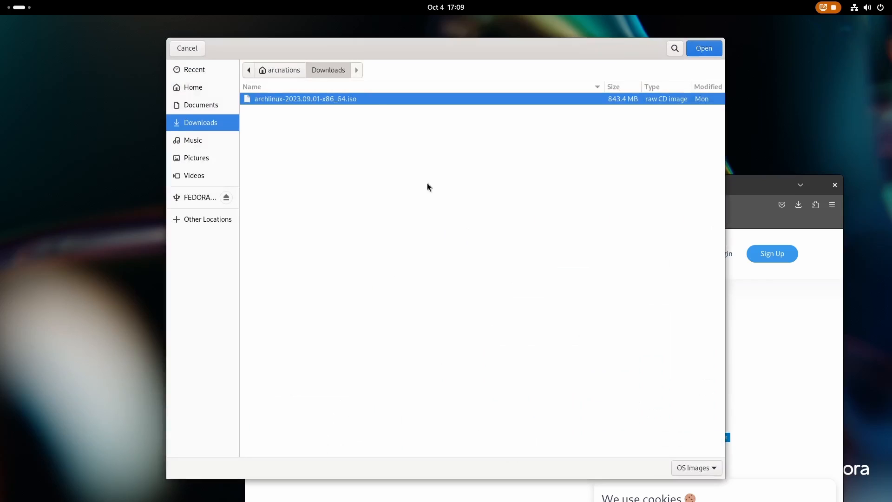
pyautogui.moveTo(311, 109)
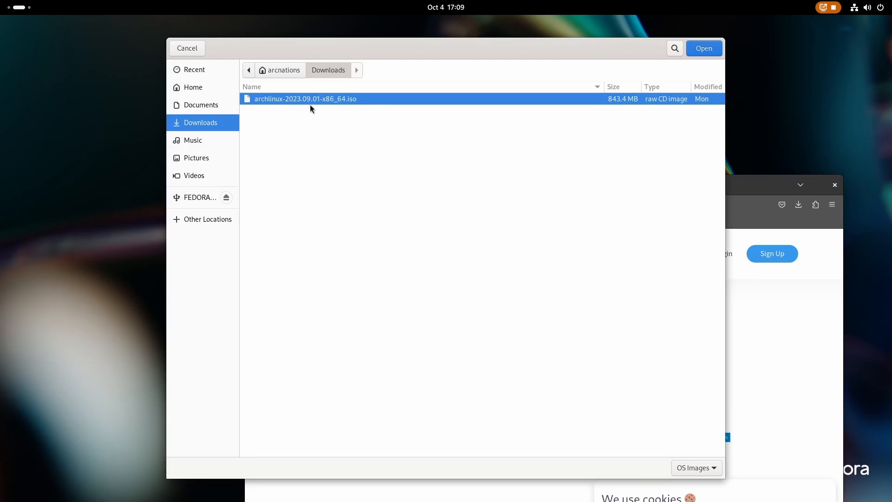
pyautogui.click(702, 48)
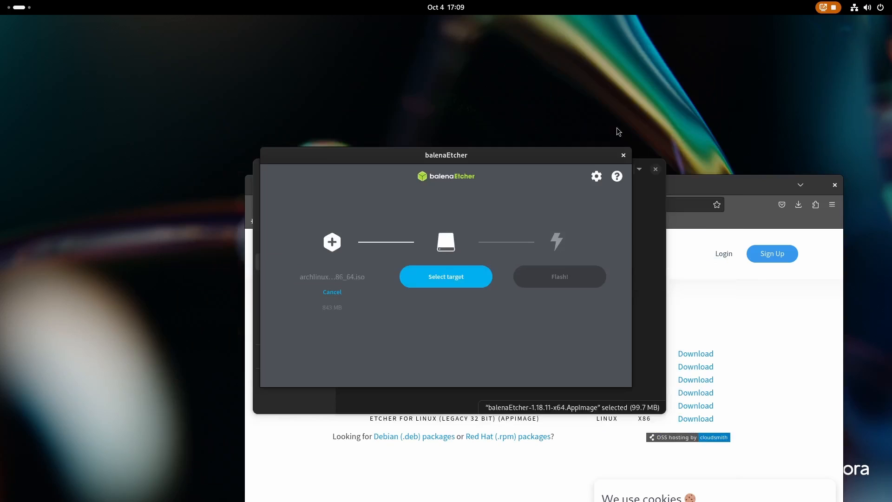
# - Select the SanDisk Cruzer drive, start flashing, and approve administrator authentication
pyautogui.click(445, 276)
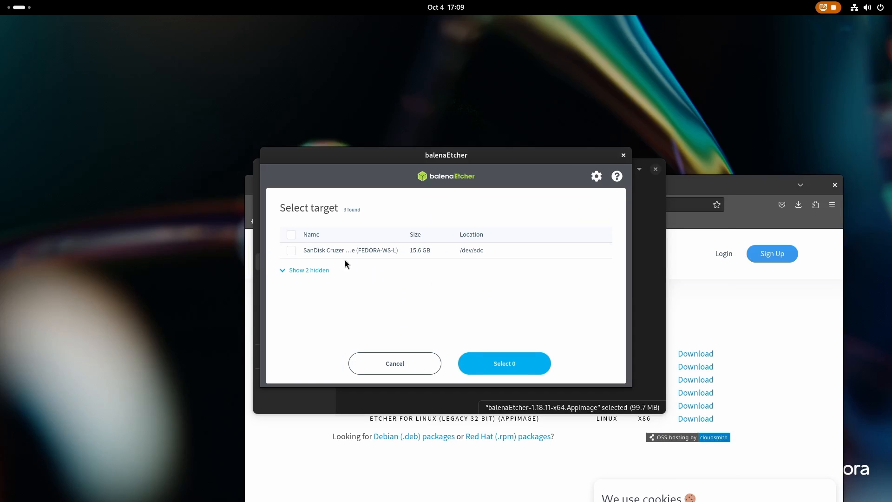
pyautogui.moveTo(332, 254)
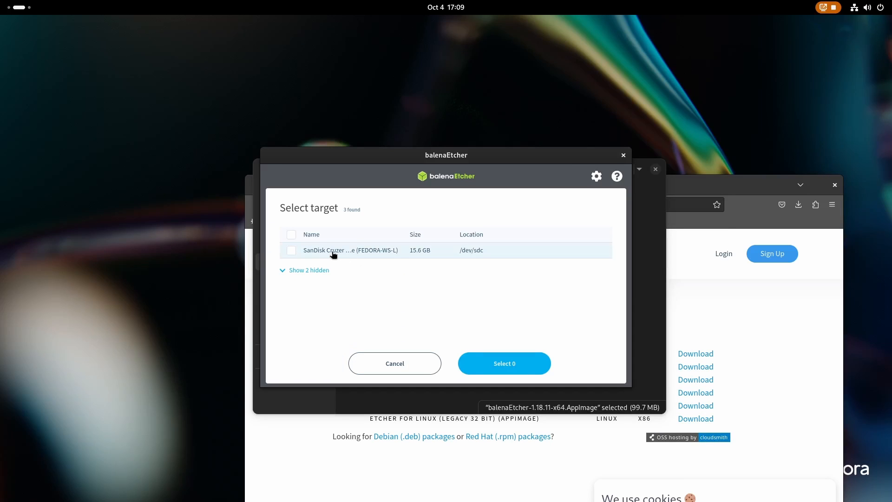
pyautogui.click(292, 251)
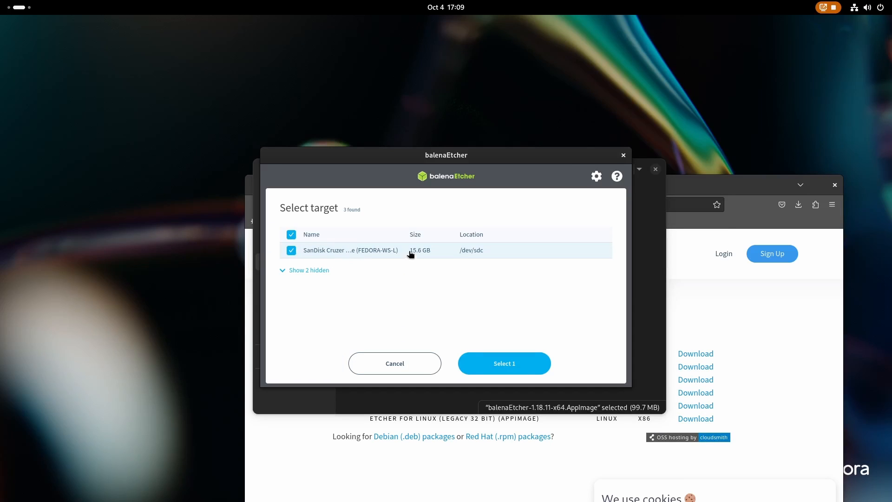
pyautogui.click(309, 269)
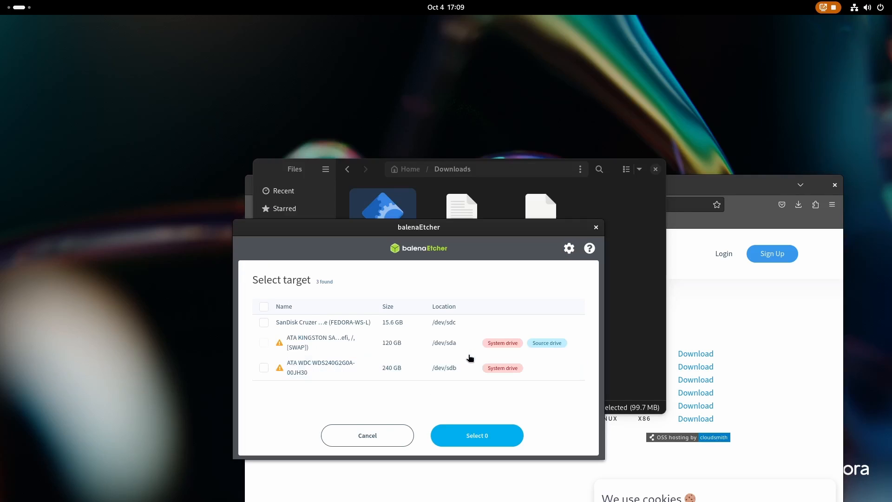
pyautogui.moveTo(501, 343)
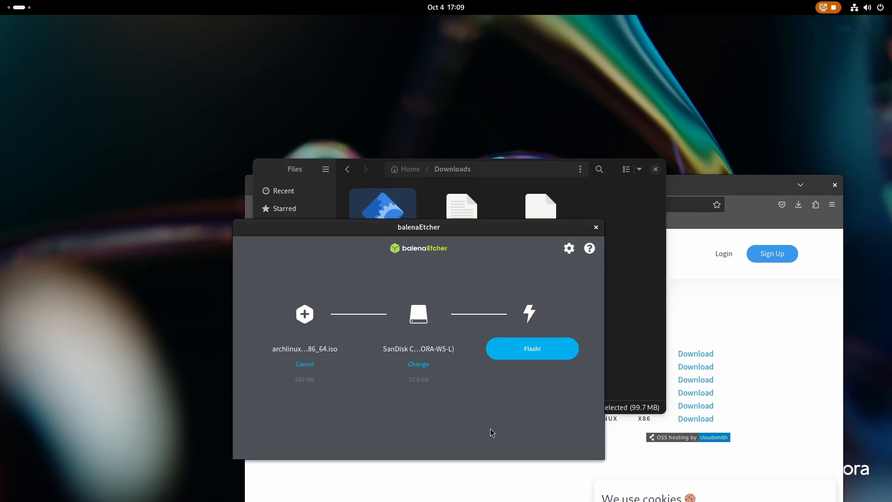
pyautogui.click(530, 348)
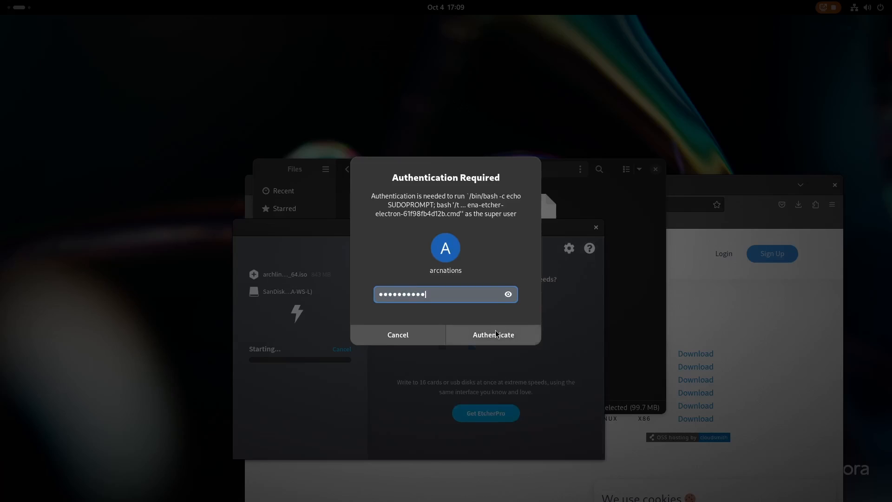
pyautogui.click(493, 335)
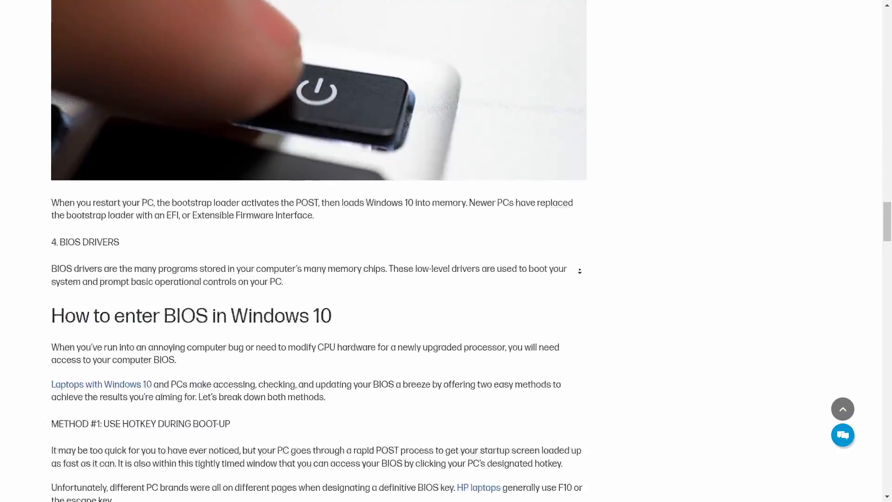
# - Scroll to the article's BIOS hotkey list by PC brand, highlight it, then clear the highlight
pyautogui.scroll(-3)
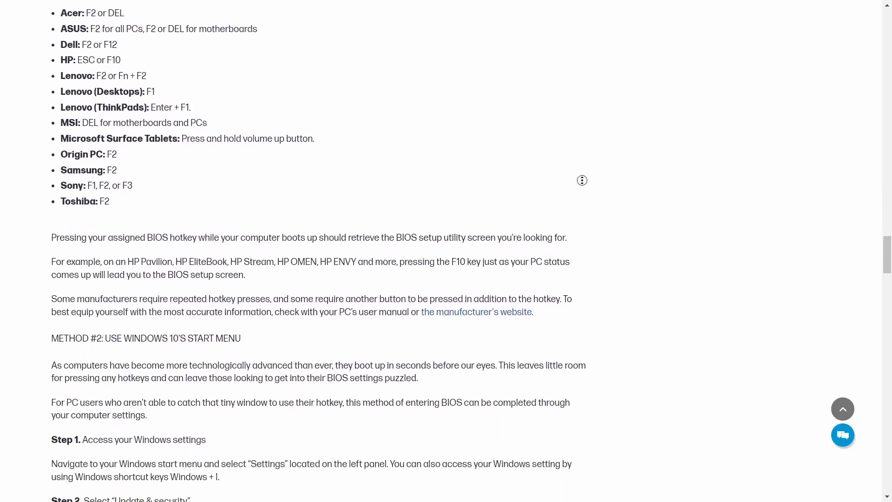
pyautogui.scroll(3)
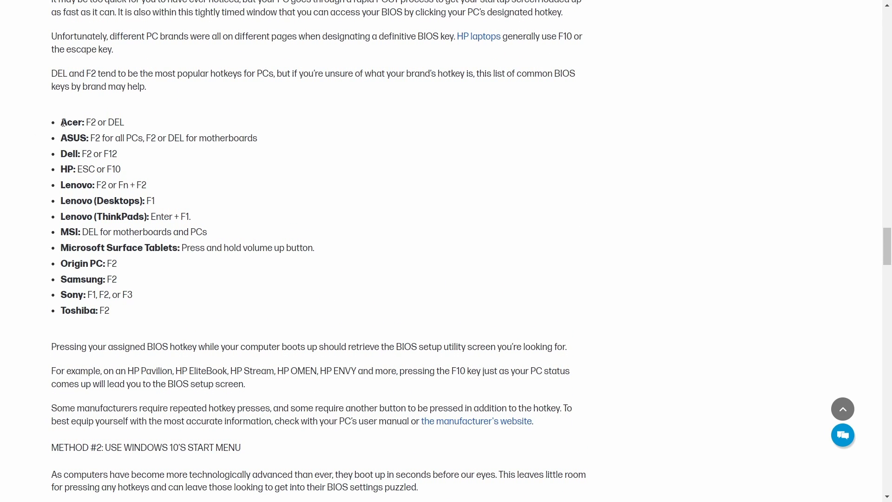
pyautogui.moveTo(60, 122); pyautogui.dragTo(167, 310)
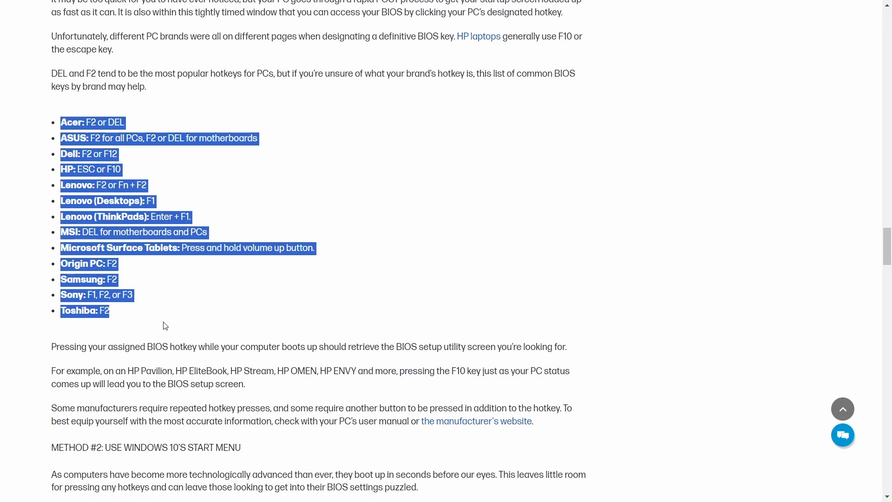
pyautogui.click(165, 325)
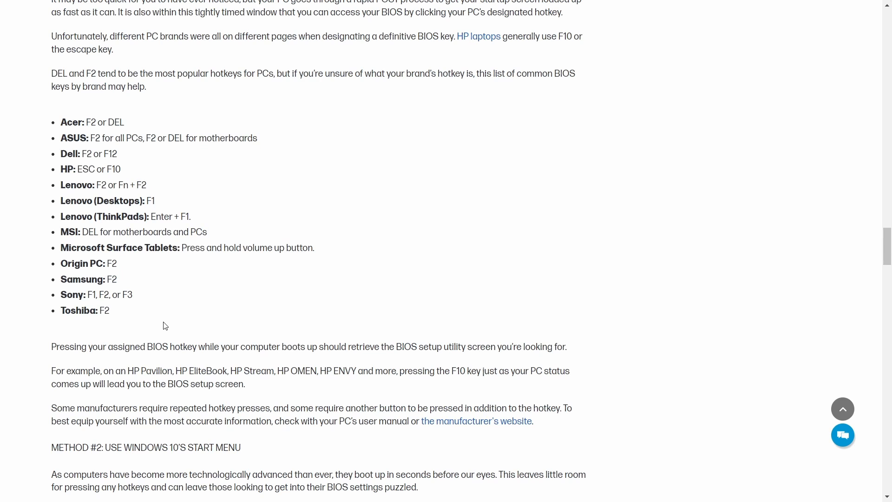
pyautogui.moveTo(193, 199)
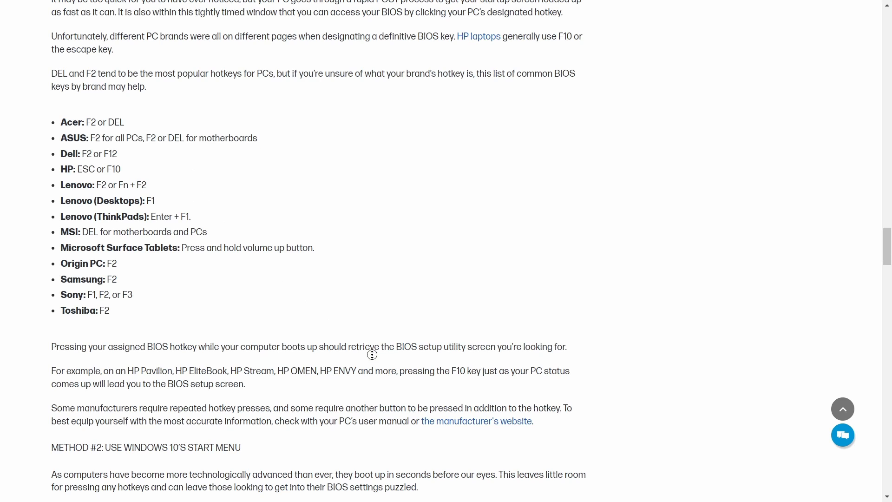
pyautogui.scroll(3)
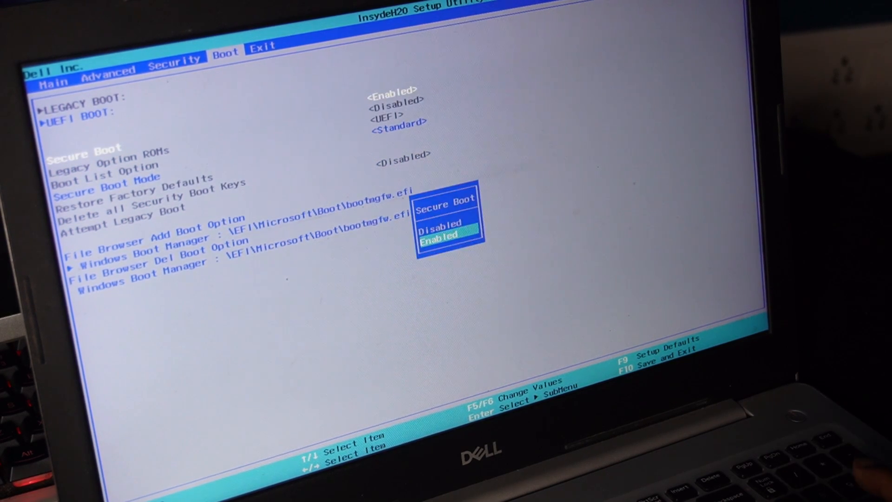
# - Pick a Secure Boot option in the InsydeH2O Boot tab
pyautogui.press('Up')
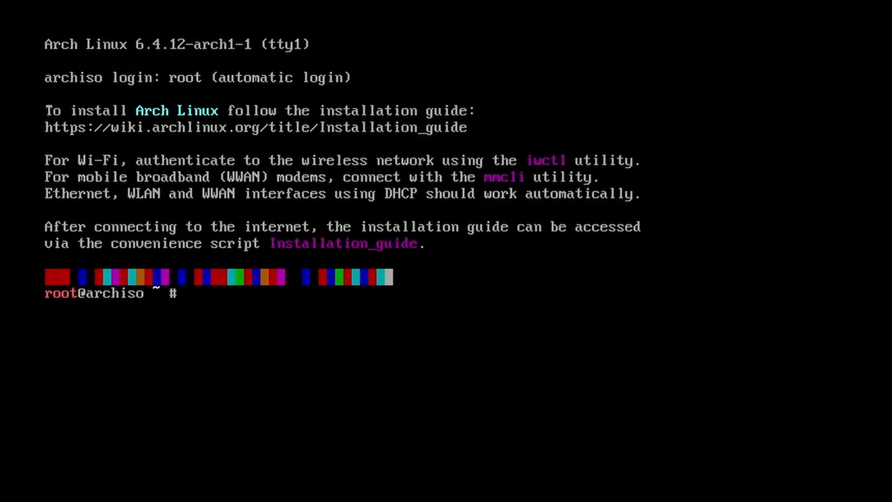
# - Run the archinstall guided installer from the live console
pyautogui.write('arc')
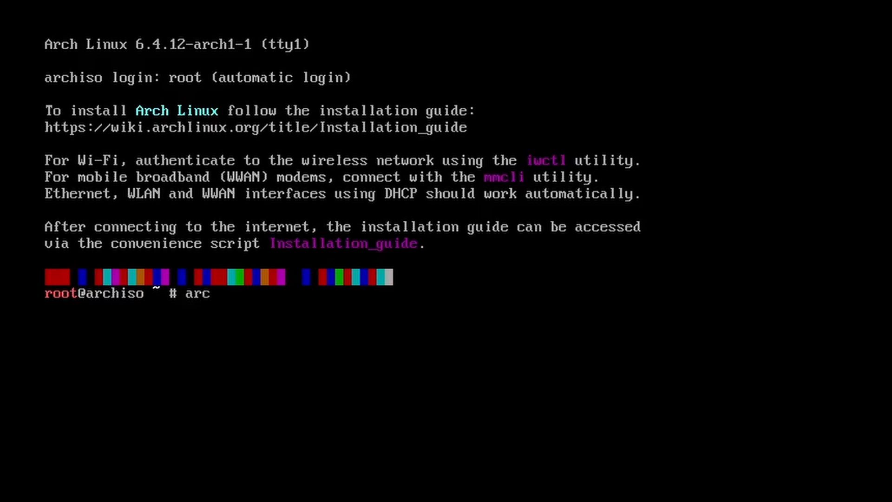
pyautogui.write('hinstall')
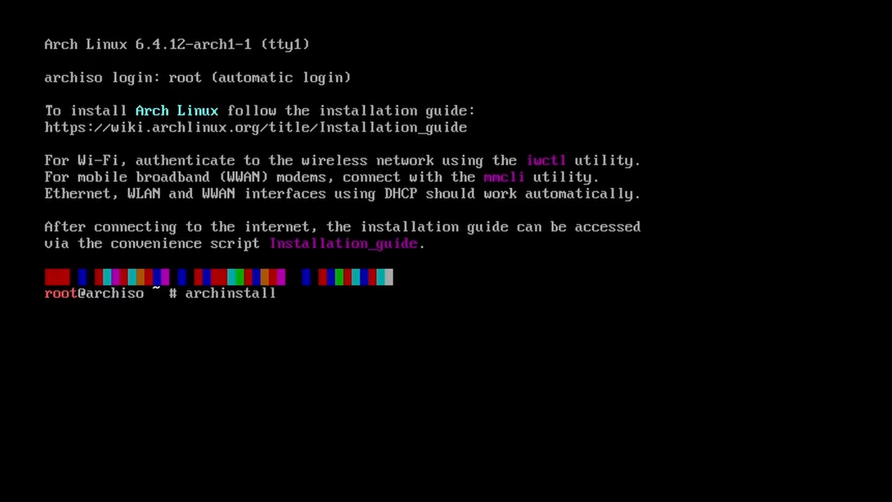
pyautogui.press('Return')
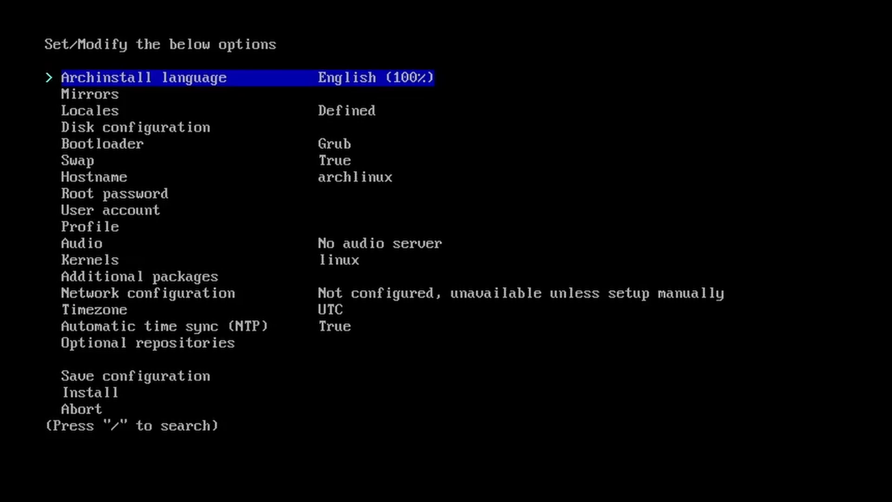
# - Open the Mirrors settings and bring up the mirror region choices
pyautogui.press('Down')
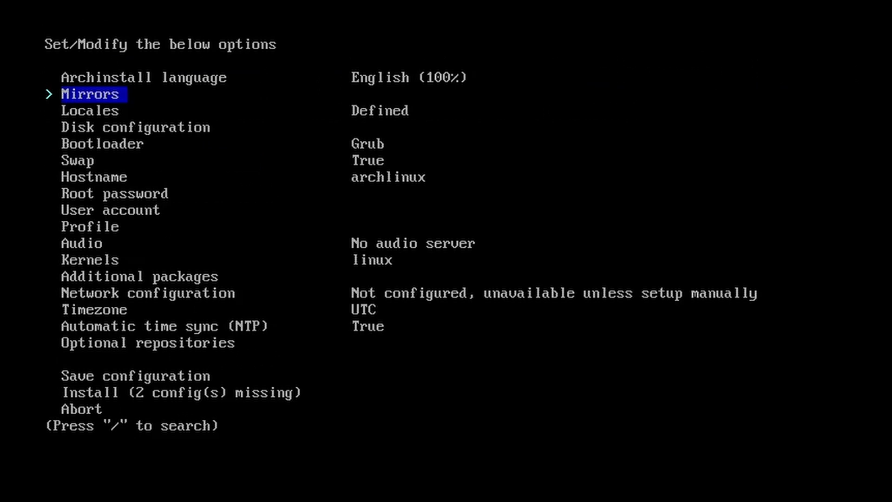
pyautogui.press('Return')
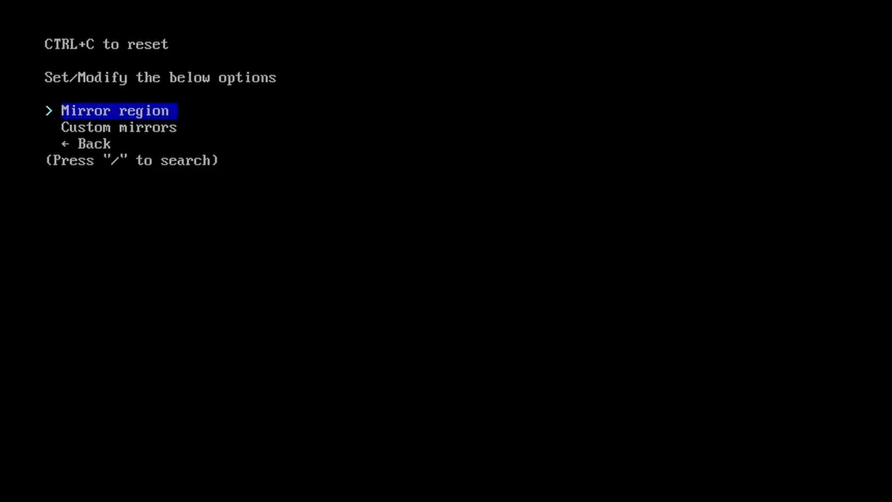
pyautogui.press('Return')
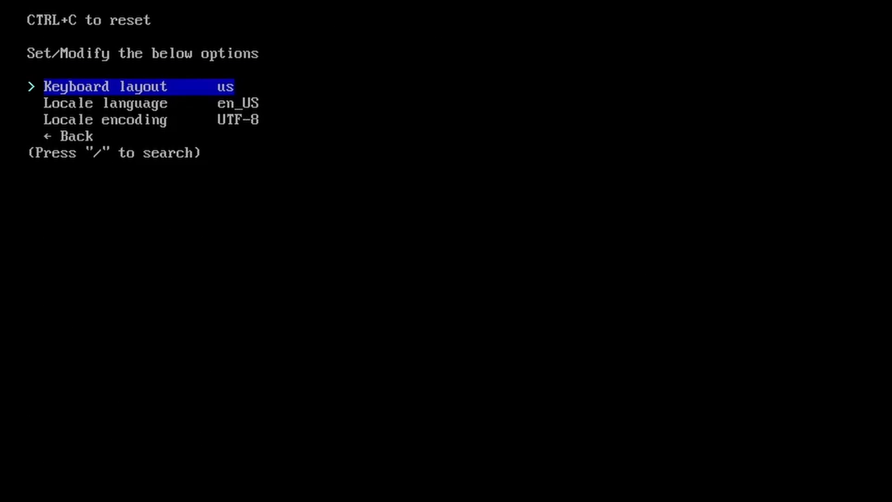
# - Search 'uk' for the keyboard layout, then accept the default BTRFS subvolume structure
pyautogui.press('Return')
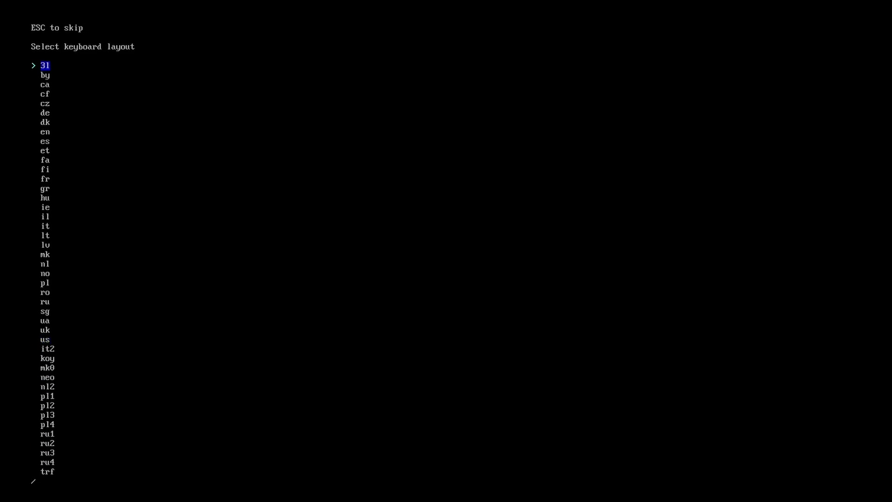
pyautogui.write('uk')
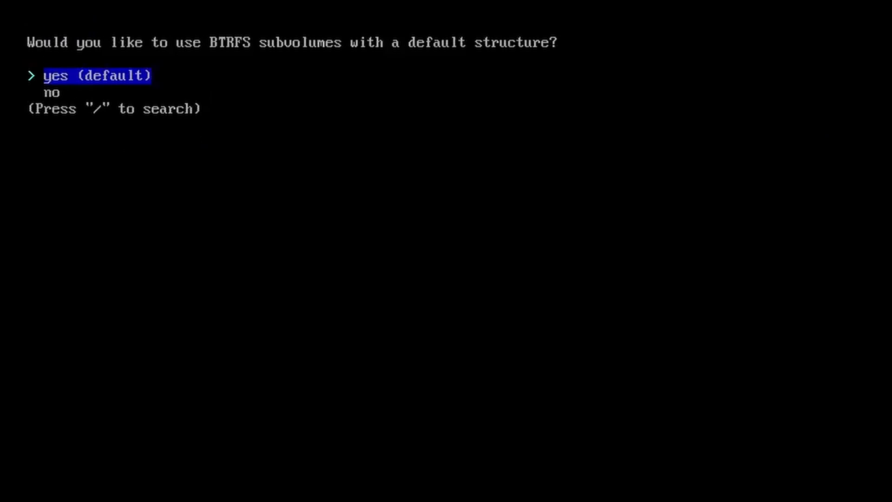
pyautogui.press('Return')
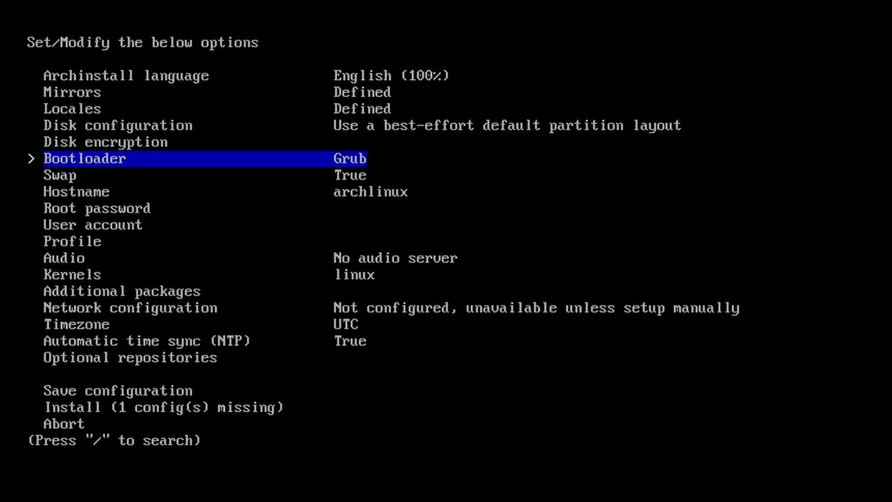
# - Set the hostname to arcnations and save a root password entered twice
pyautogui.press('down')
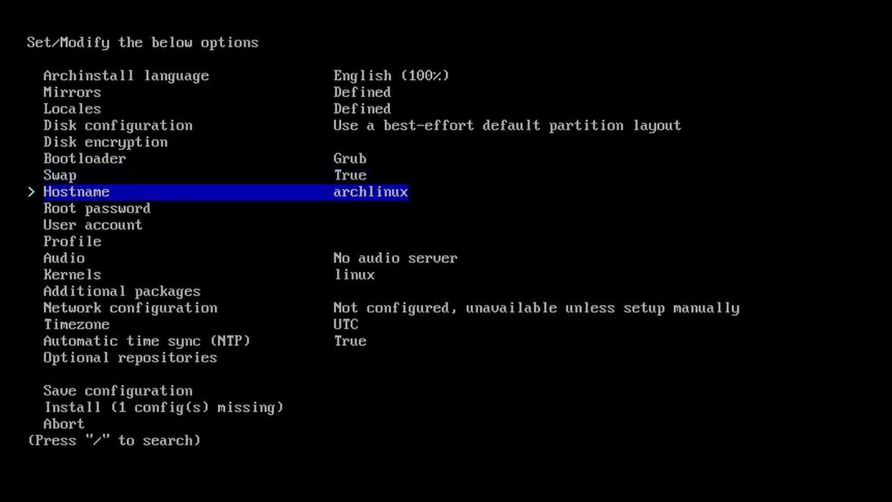
pyautogui.press('Return')
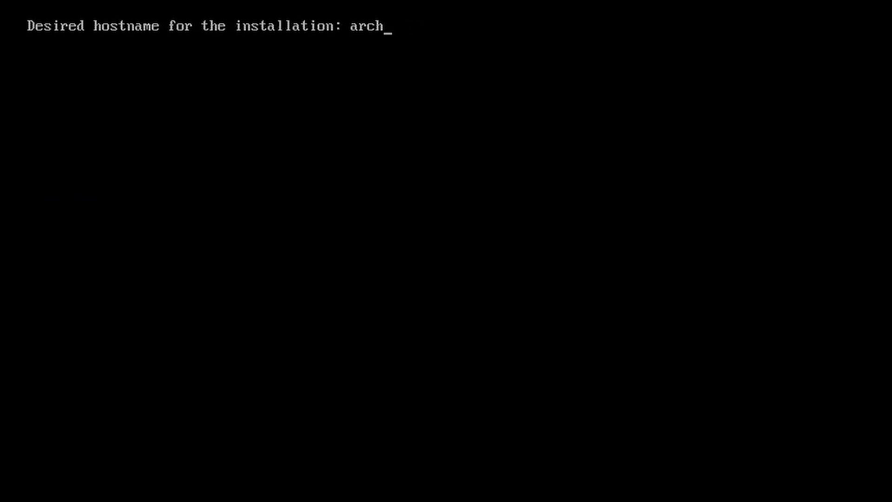
pyautogui.press('Backspace')
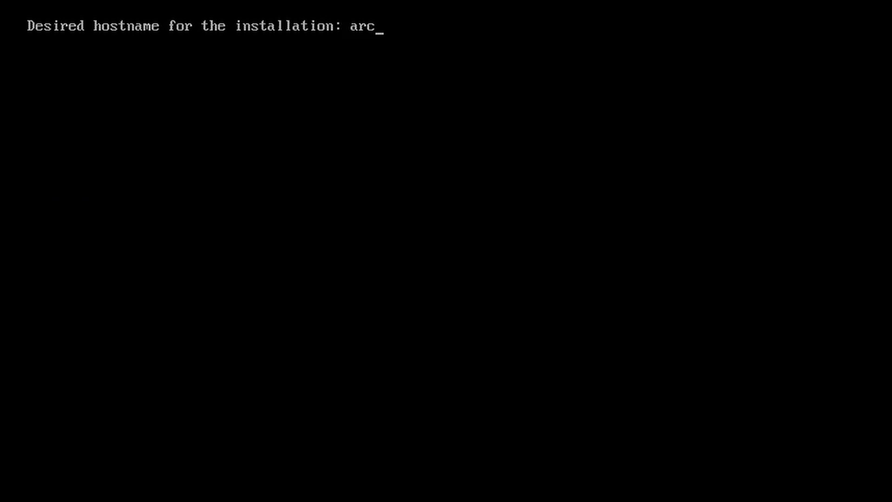
pyautogui.press('Return')
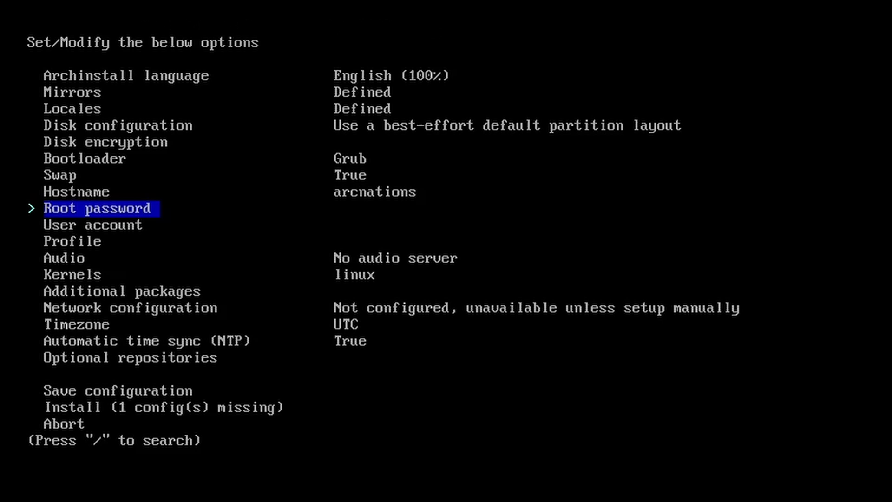
pyautogui.press('Return')
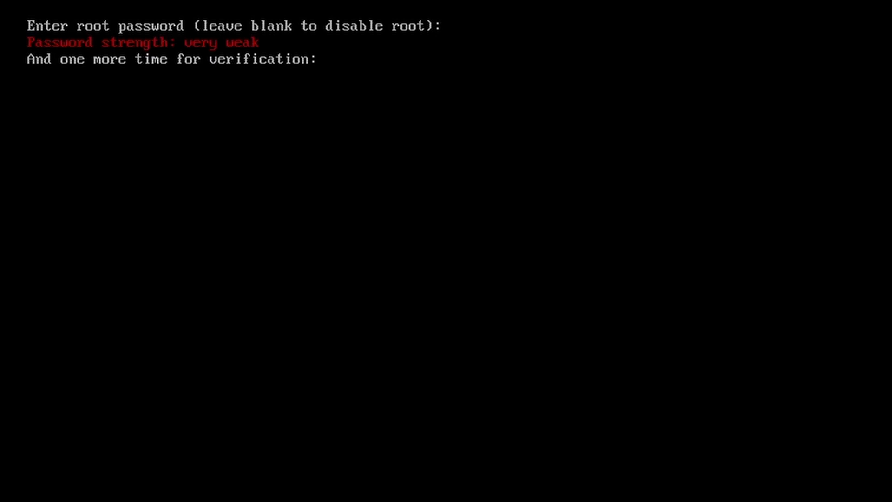
pyautogui.press('Return')
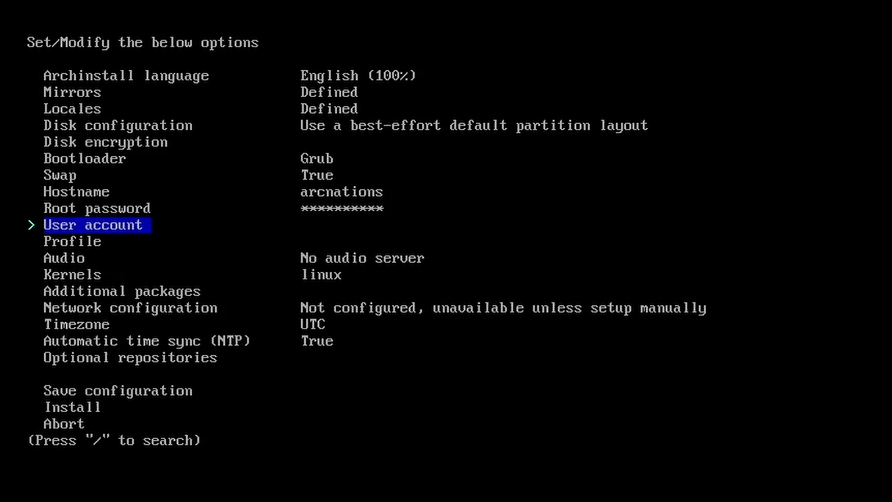
# - Add user arcnations with a confirmed password and superuser rights
pyautogui.press('Return')
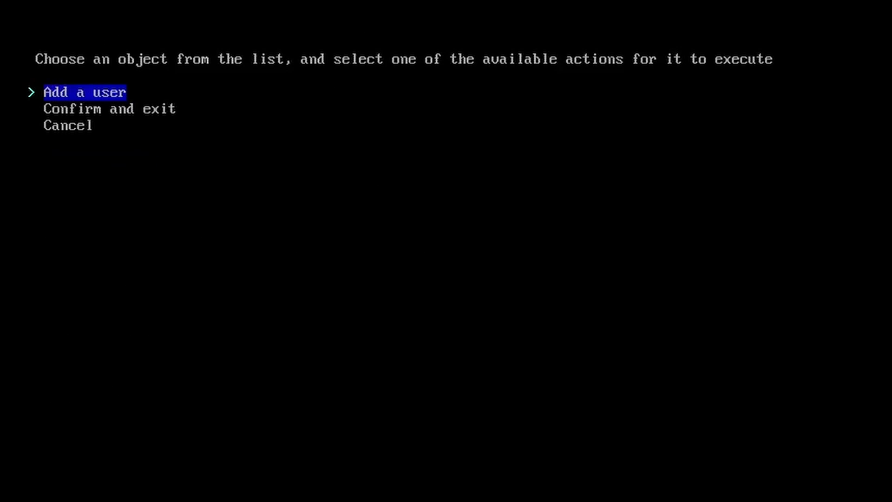
pyautogui.press('Return')
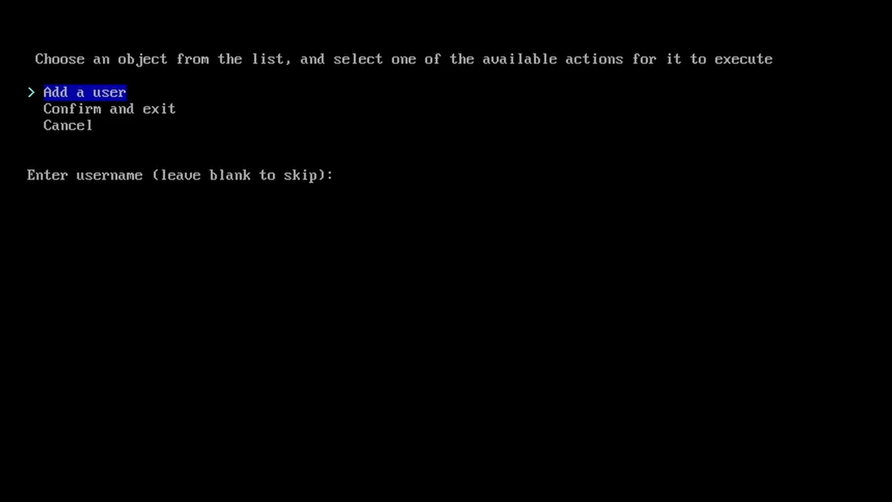
pyautogui.write('arcnations')
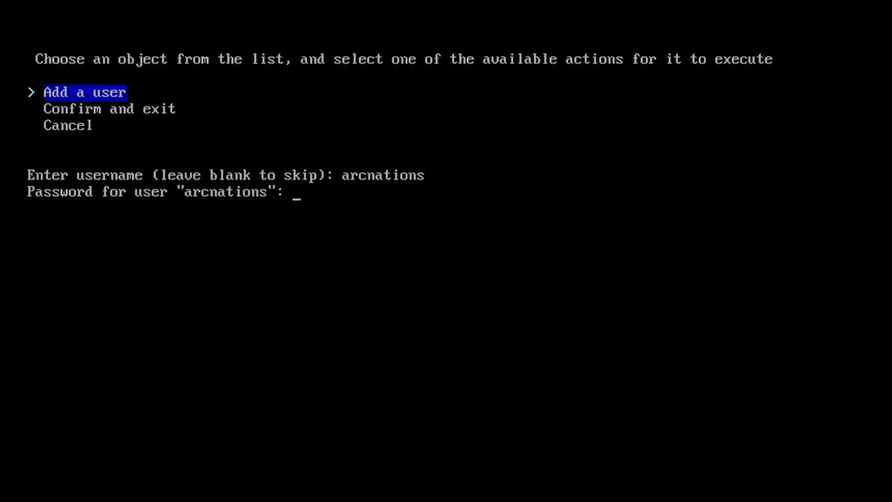
pyautogui.press('Return')
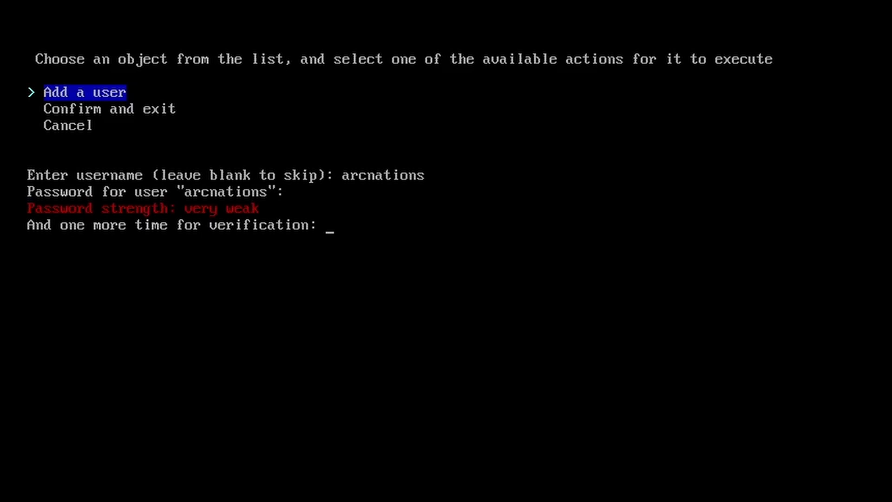
pyautogui.press('Return')
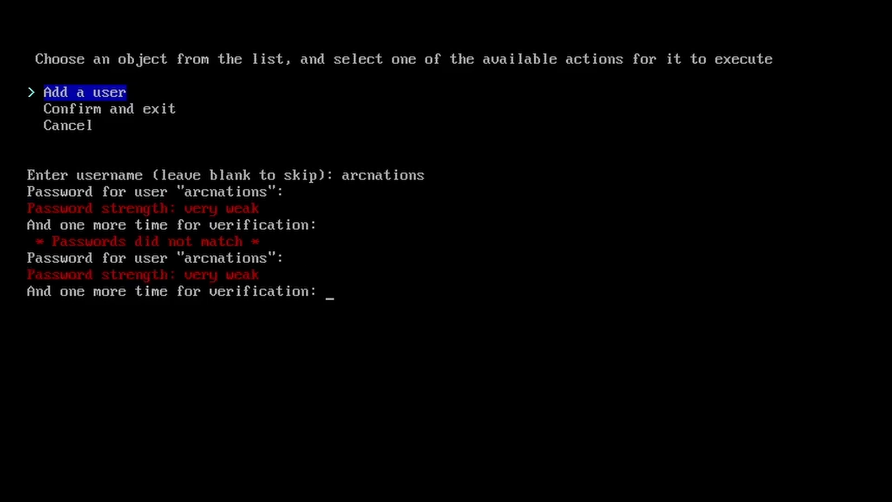
pyautogui.press('Return')
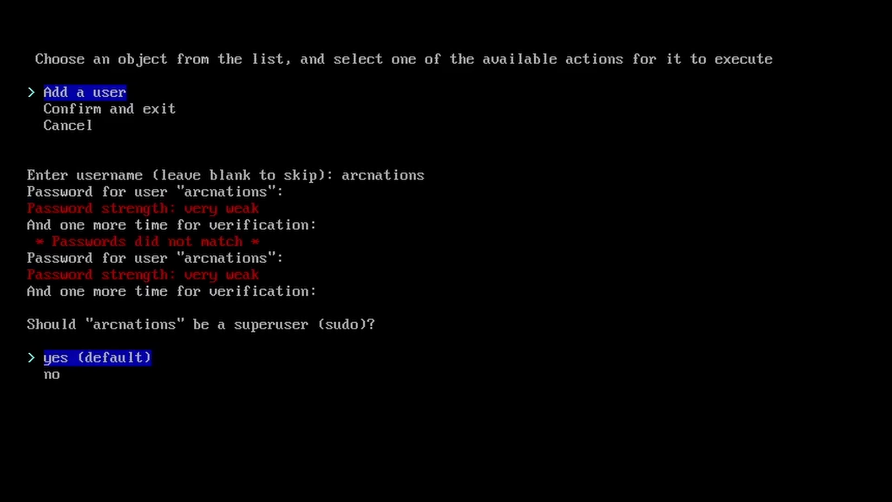
pyautogui.press('Return')
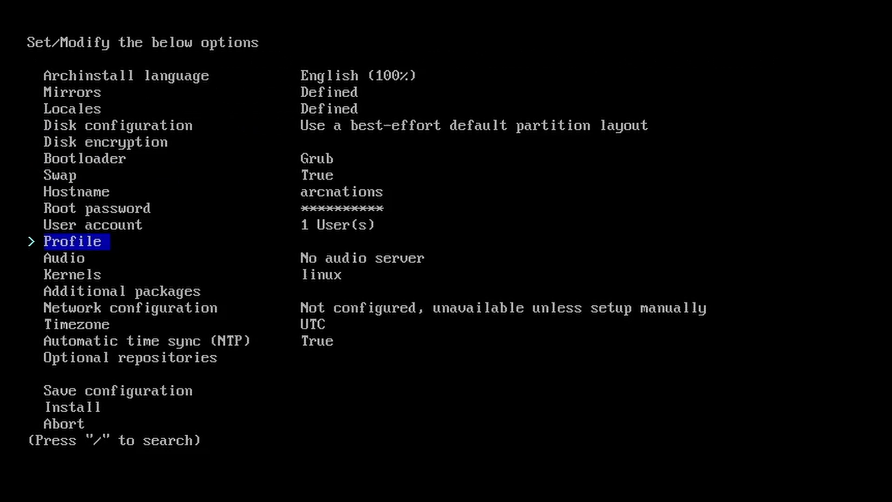
# - Choose Pipewire from the audio server choices and move down to network configuration
pyautogui.press('Down')
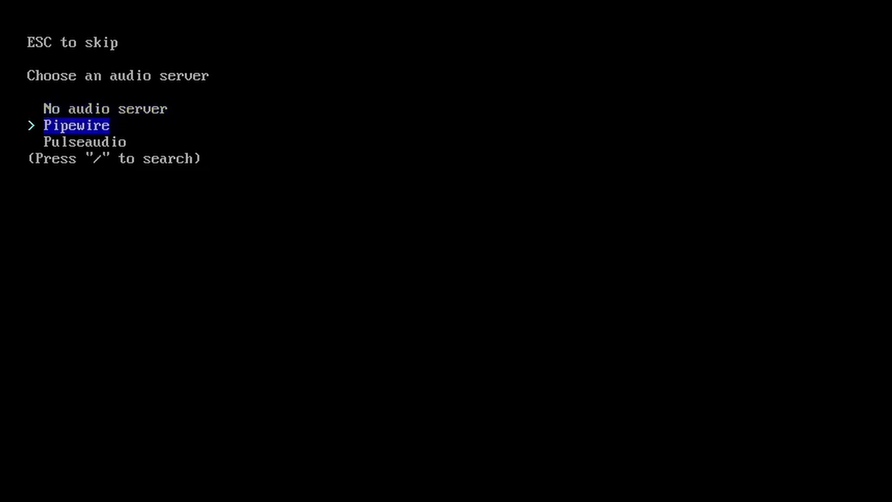
pyautogui.press('Return')
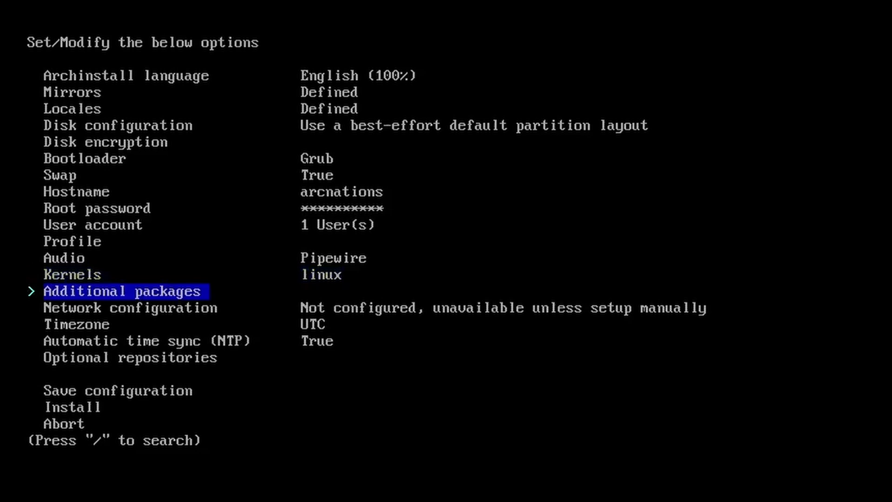
pyautogui.press('up')
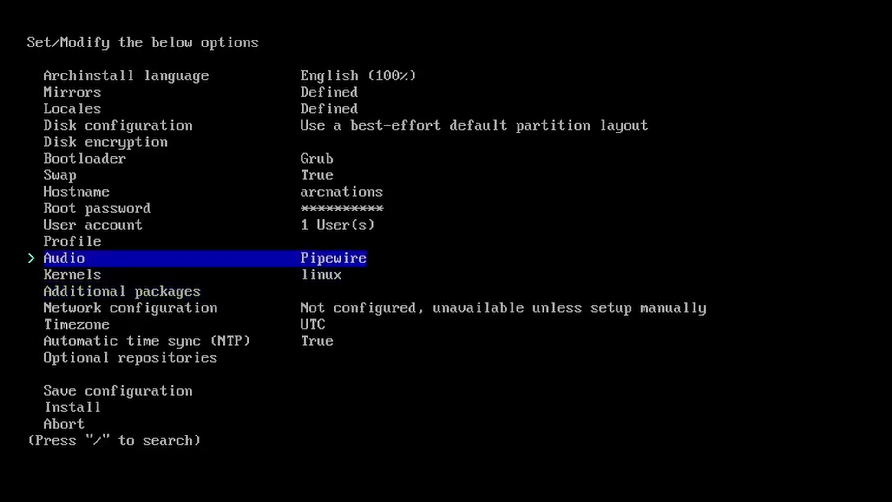
pyautogui.press('down')
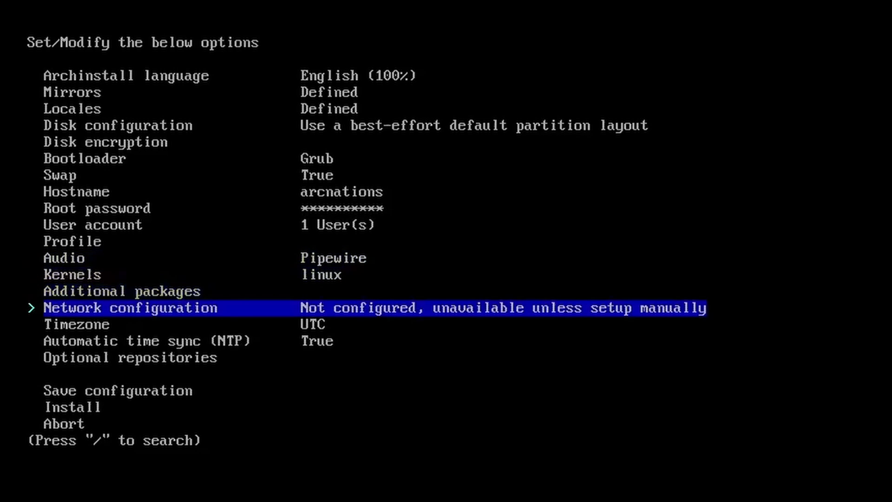
pyautogui.press('Down')
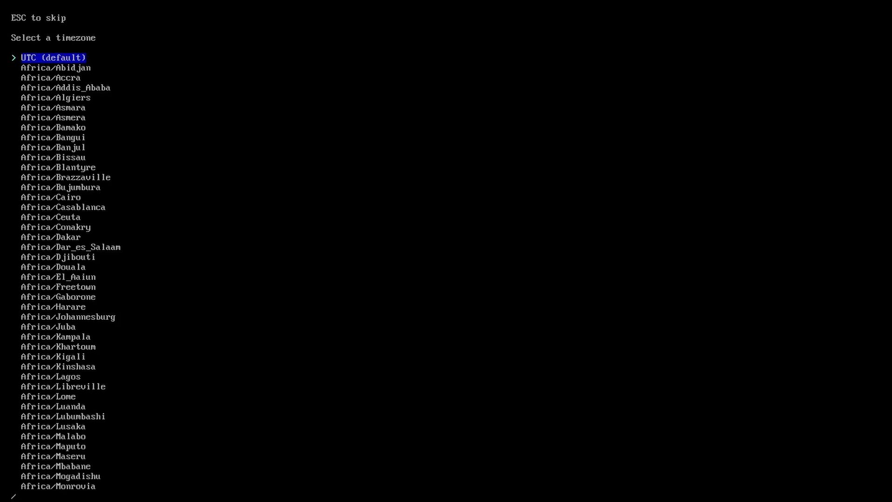
# - Filter the timezone list with 'asia' to pick an Asian zone
pyautogui.write('asia')
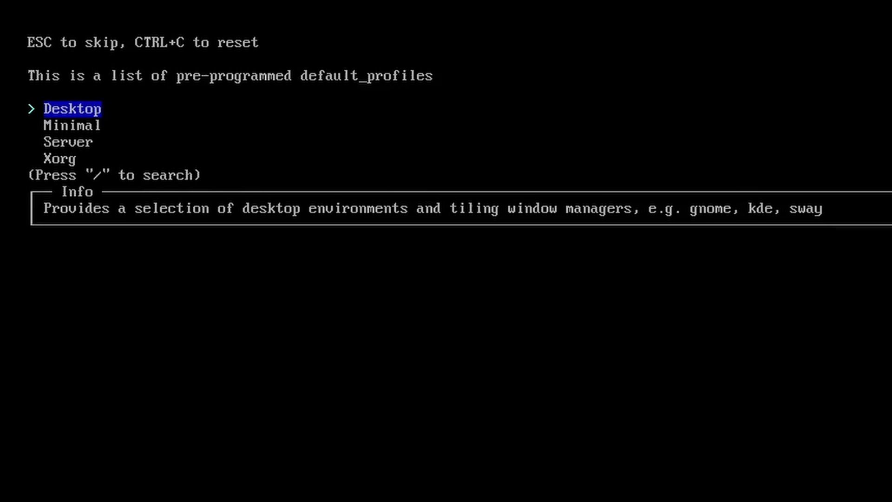
# - Select the Desktop profile and mark Gnome as its desktop environment
pyautogui.press('Down')
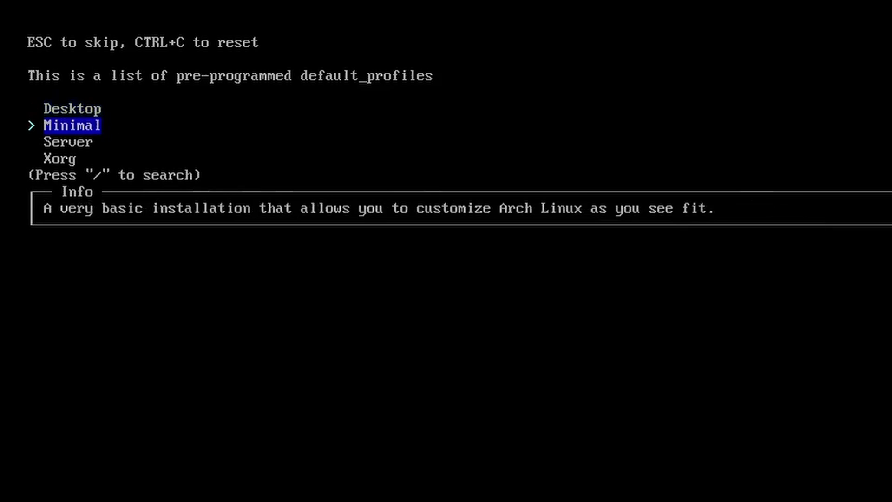
pyautogui.press('up')
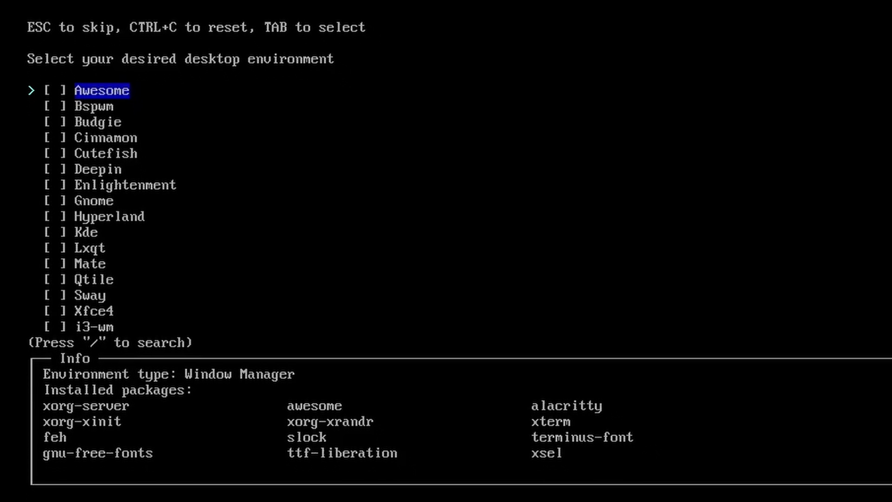
pyautogui.press('Down')
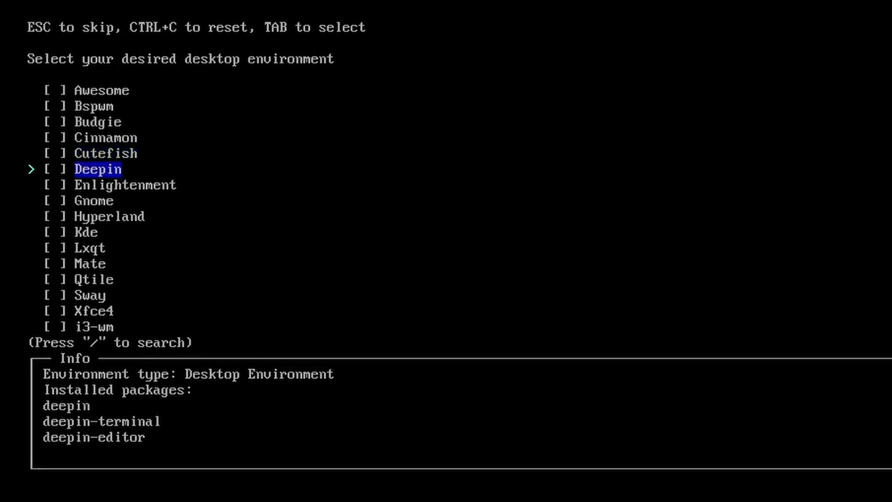
pyautogui.press('Down')
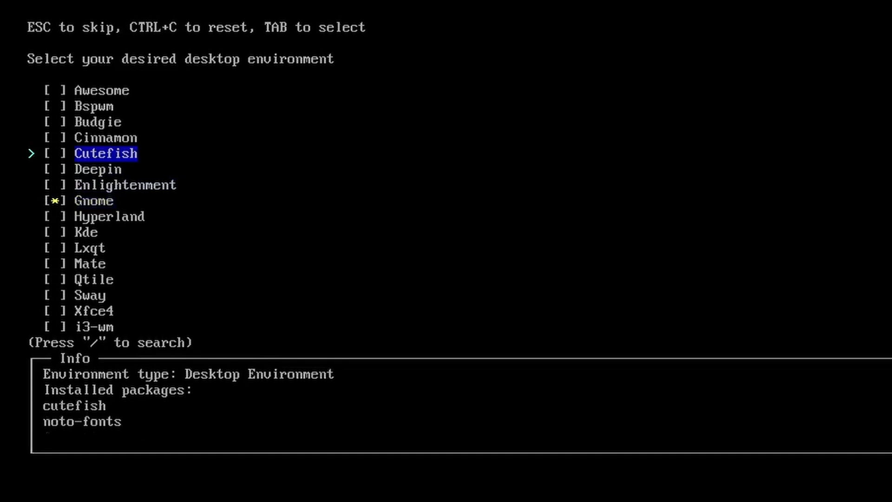
pyautogui.press('Down')
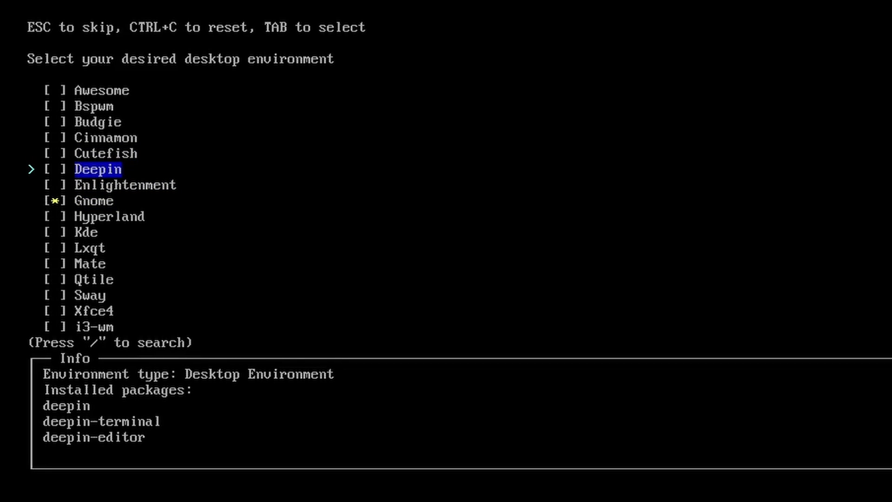
pyautogui.press('Down')
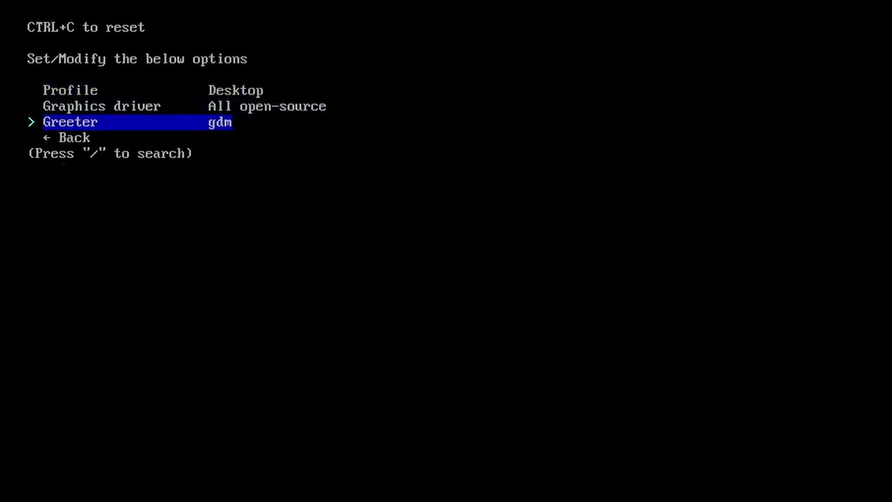
# - Return to the main menu, review Desktop, NetworkManager and Asia/Kolkata settings, then start installing
pyautogui.press('Down')
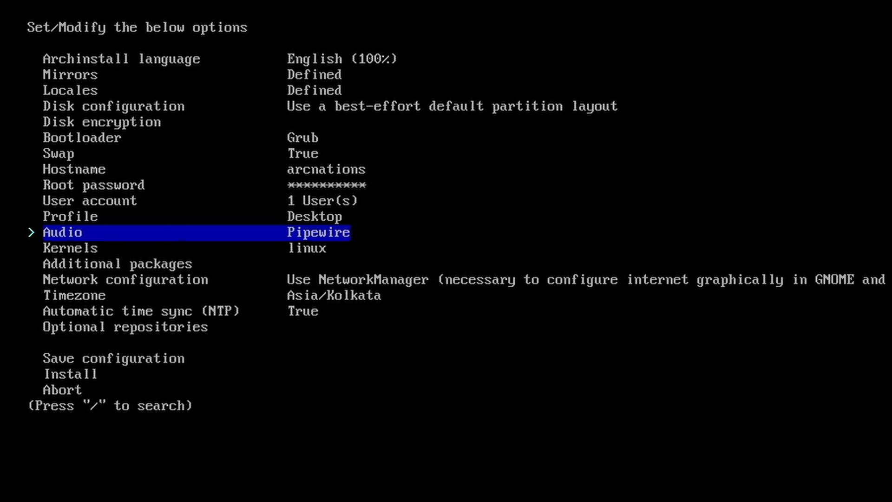
pyautogui.press('up')
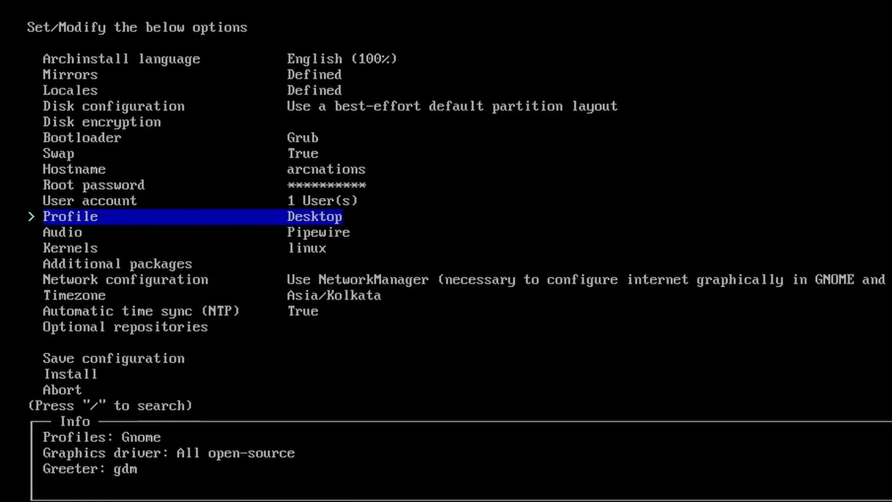
pyautogui.press('down')
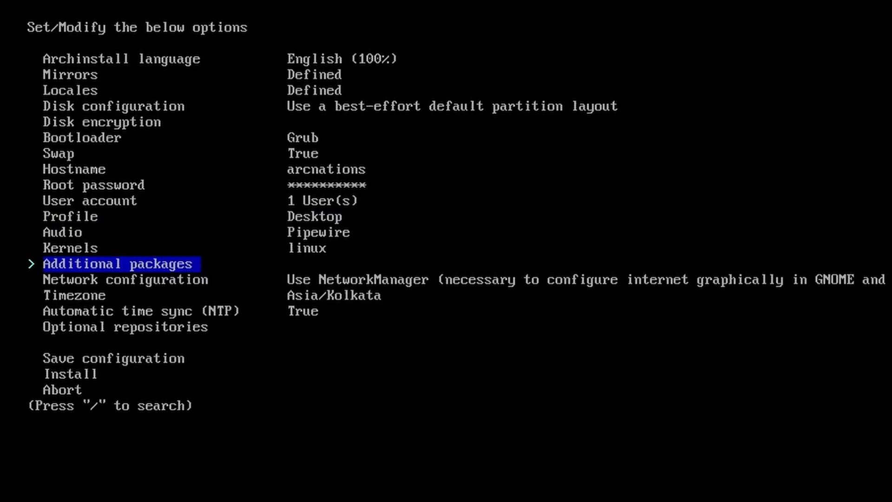
pyautogui.press('Down')
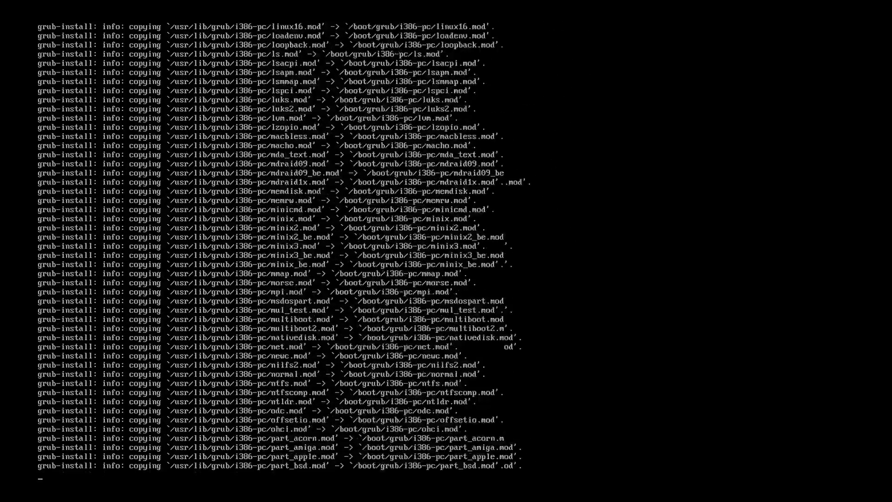
# - Let archinstall finish, accept chrooting into the new installation, and run ls
pyautogui.scroll(-3)
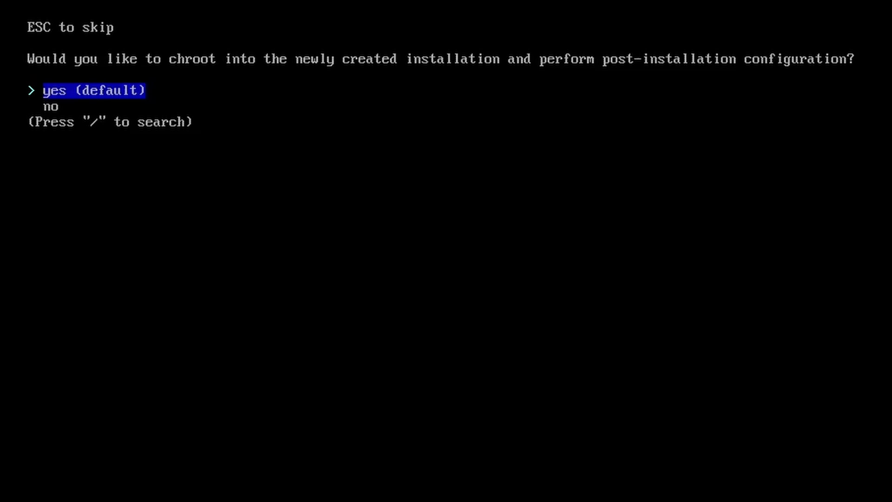
pyautogui.press('Return')
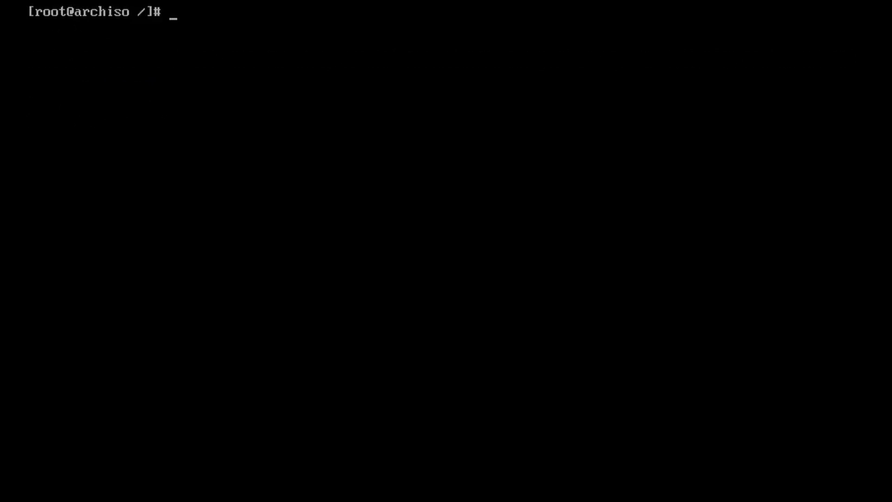
pyautogui.write('ls')
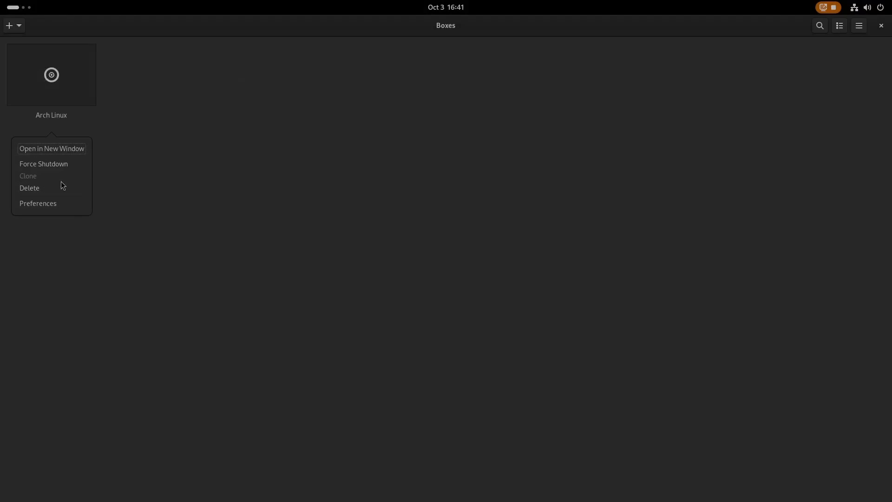
# - Open the Arch Linux box's Preferences to view its CPUs, memory and storage
pyautogui.click(37, 203)
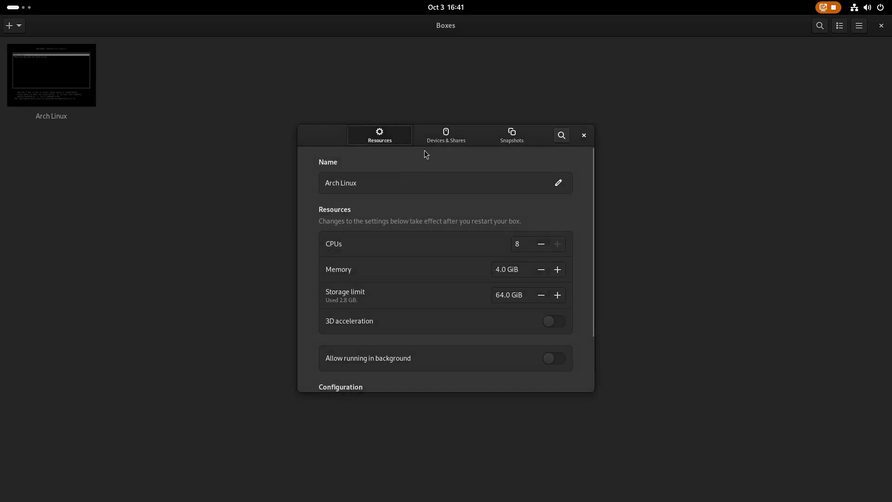
pyautogui.click(446, 135)
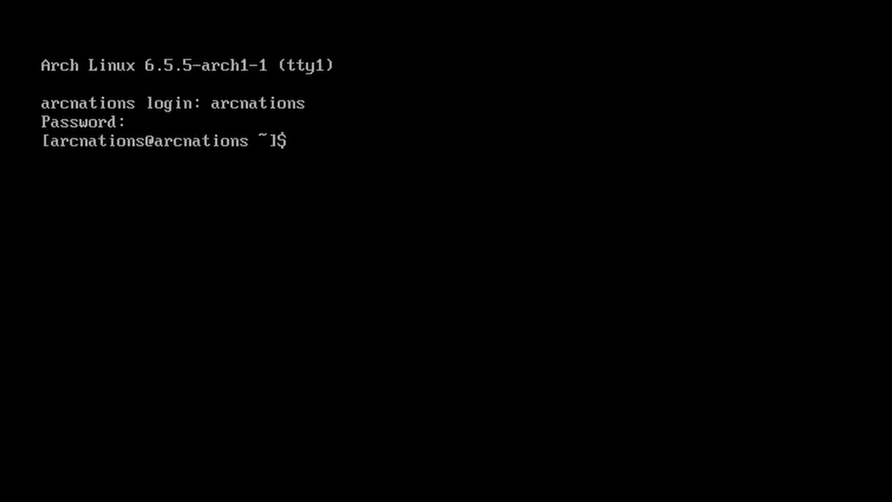
# - Try running 'systemctl enable gdm.service', which fails because the unit isn't found
pyautogui.write('systemctl')
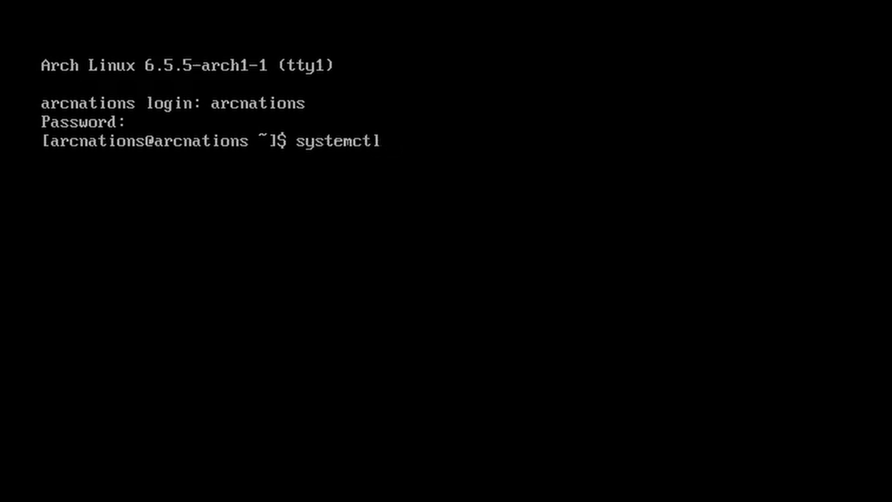
pyautogui.write('enable')
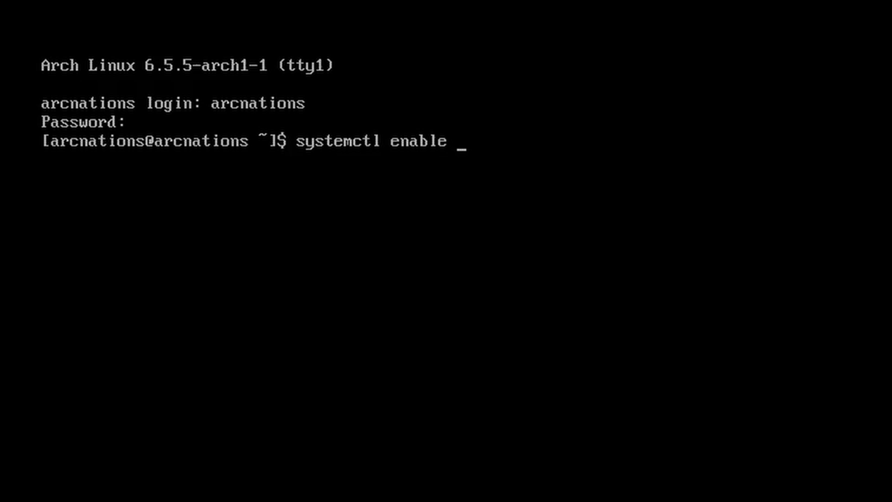
pyautogui.write('gdm.ser')
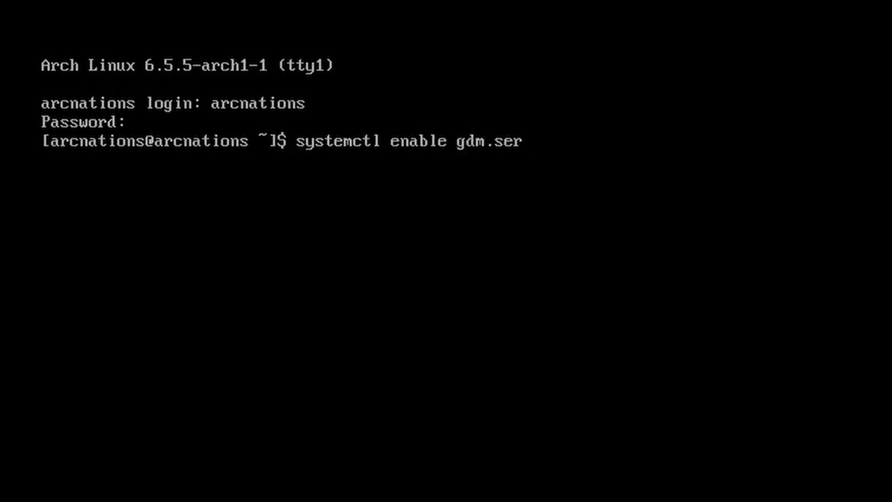
pyautogui.press('Return')
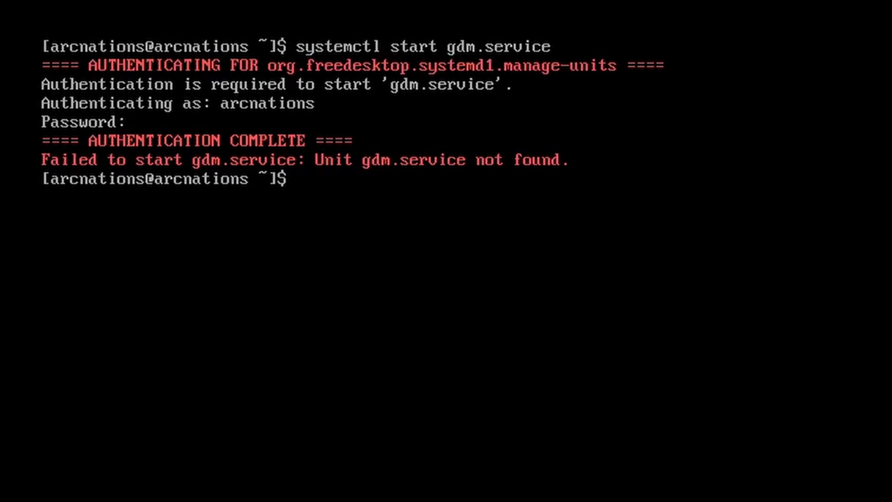
# - Run 'sudo pacman -Sy gnome' and enter the sudo password to reach package selection
pyautogui.write('sudo')
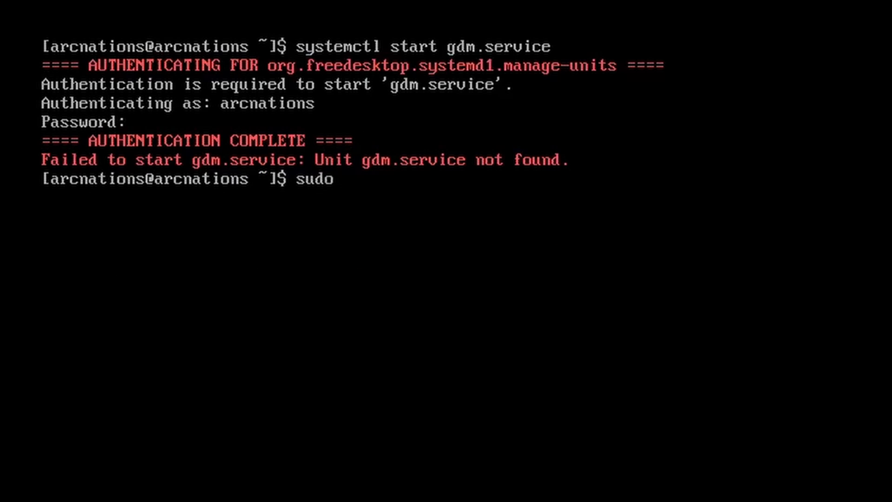
pyautogui.write('pacman')
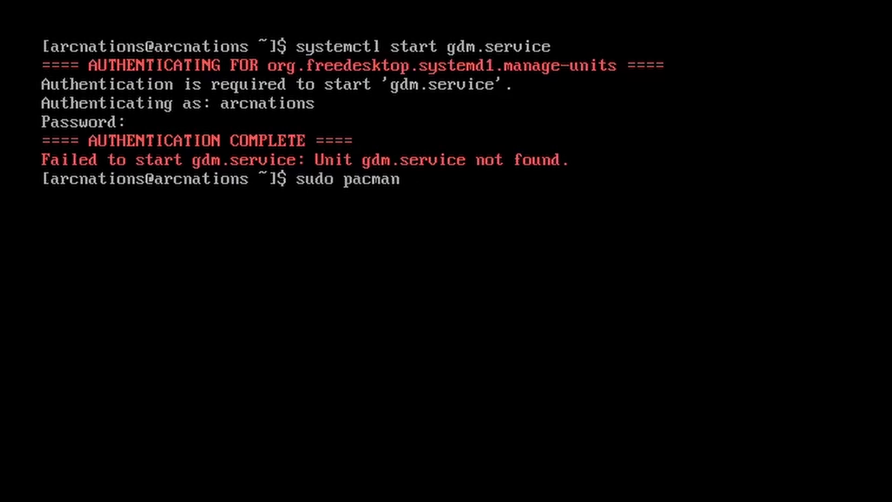
pyautogui.write('-Sy gnome')
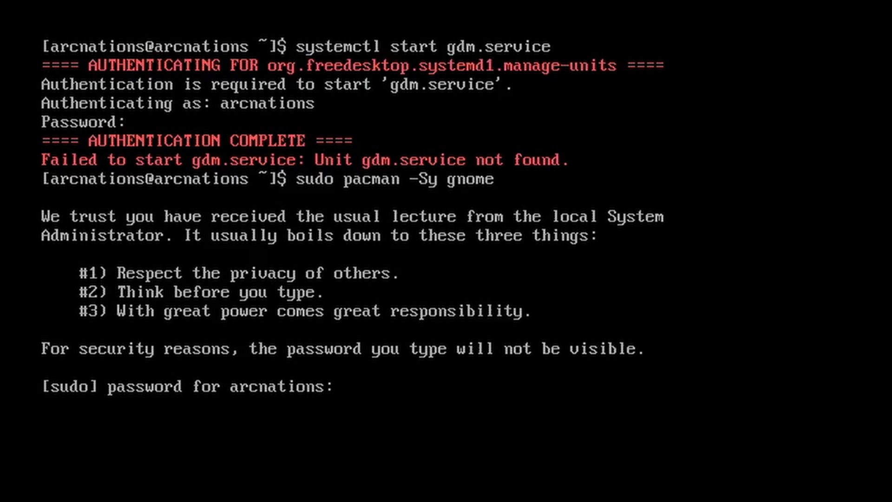
pyautogui.press('Return')
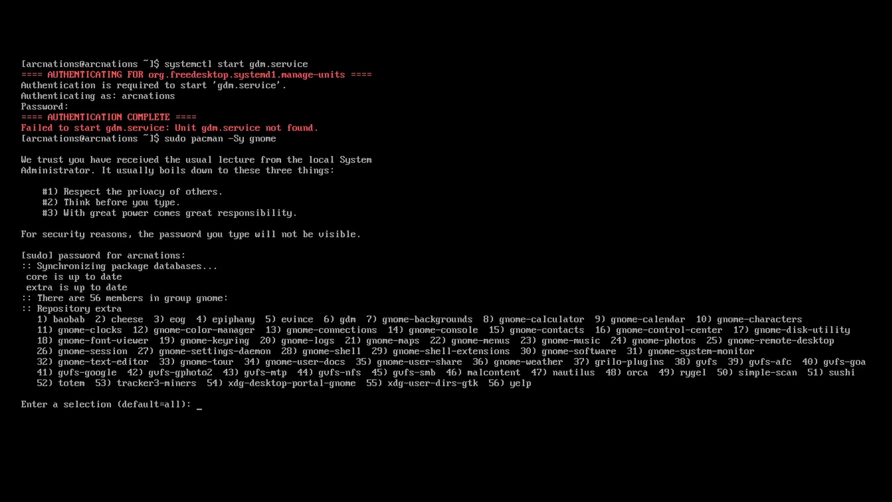
# - Install all 56 GNOME packages, enable gdm.service, and reboot with 'sudo reboot'
pyautogui.press('Return')
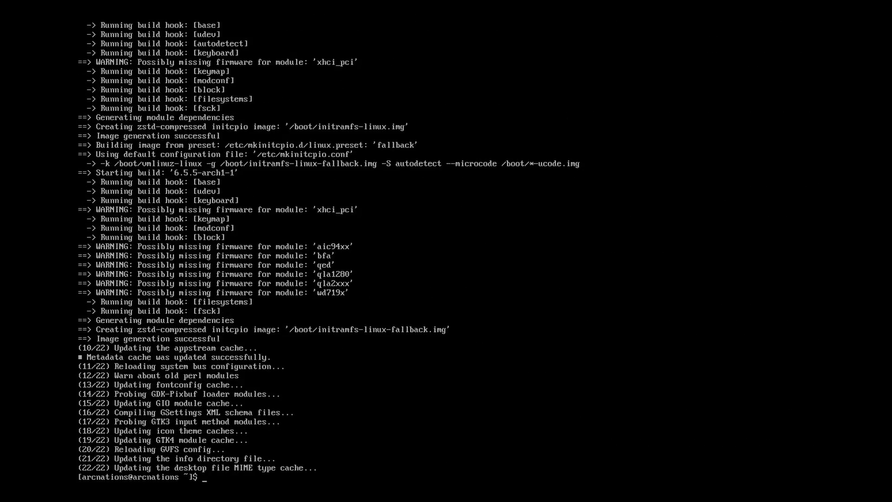
pyautogui.write('systemctl start gdm.service')
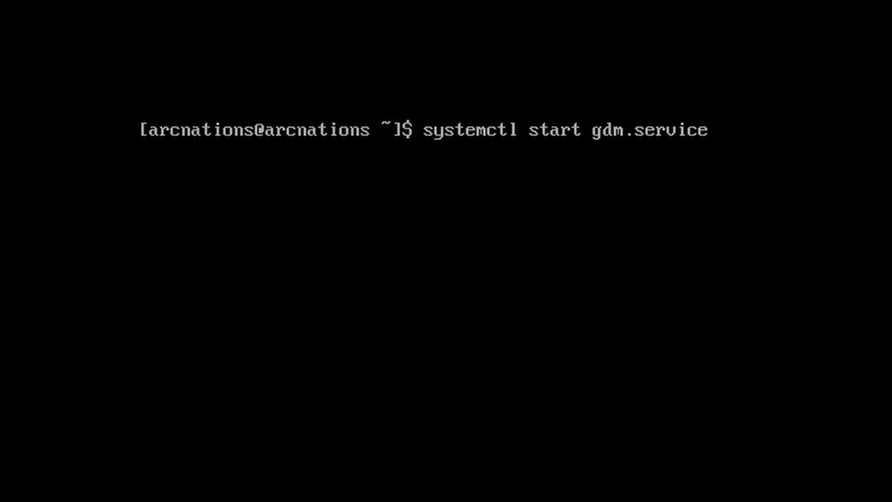
pyautogui.write('enable')
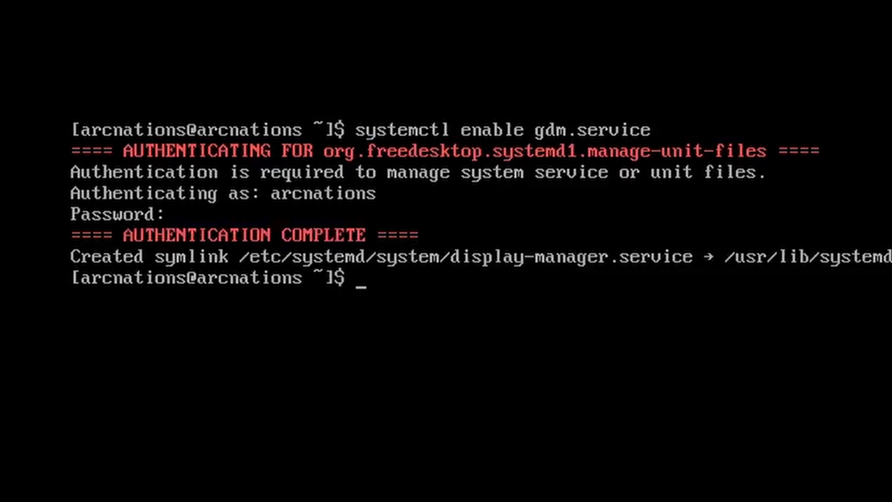
pyautogui.write('sudo re')
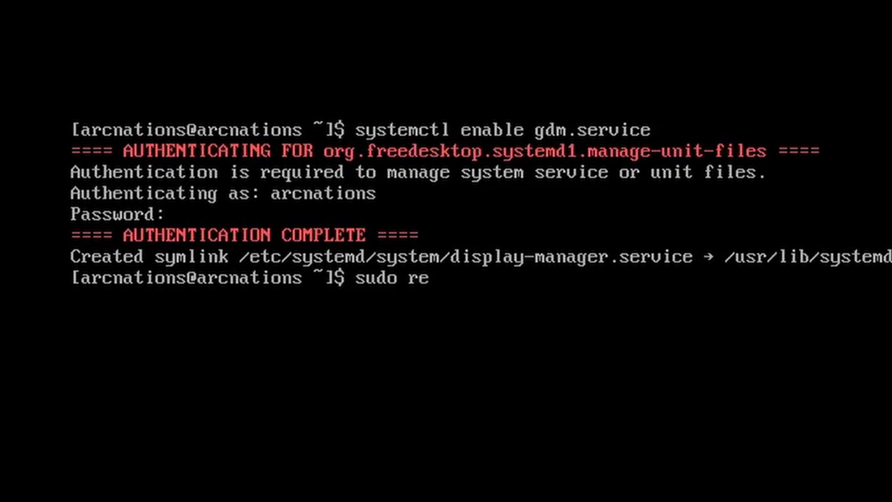
pyautogui.press('Return')
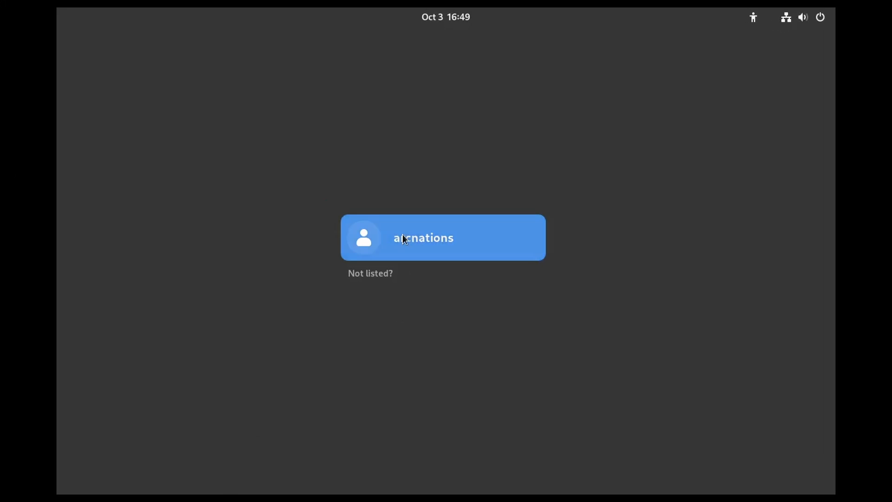
# - Log in as arcnations, page through the welcome tour, then close it
pyautogui.click(443, 237)
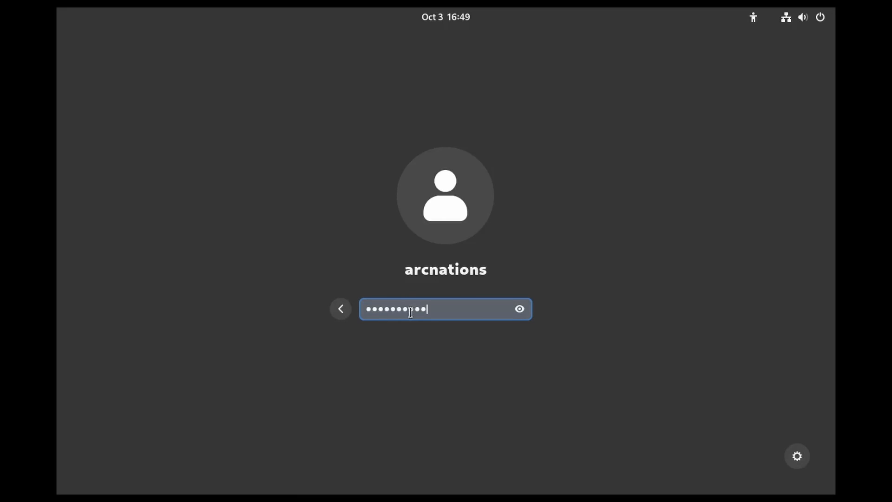
pyautogui.press('Return')
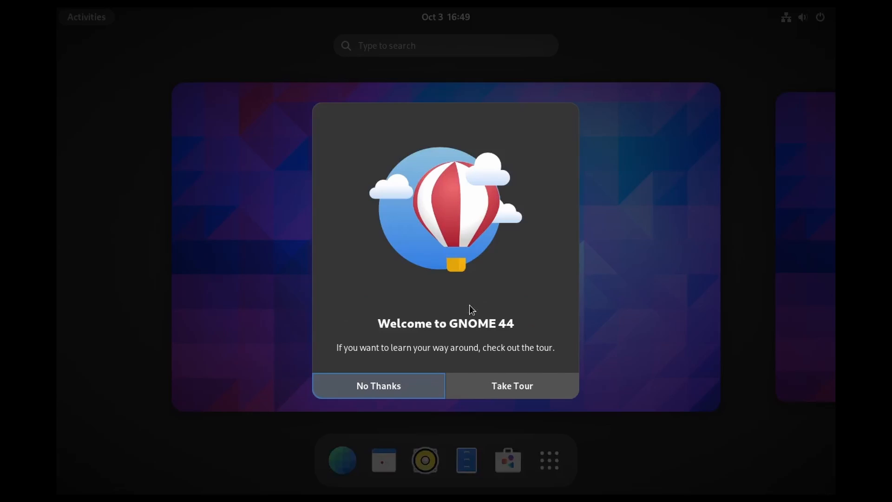
pyautogui.click(511, 386)
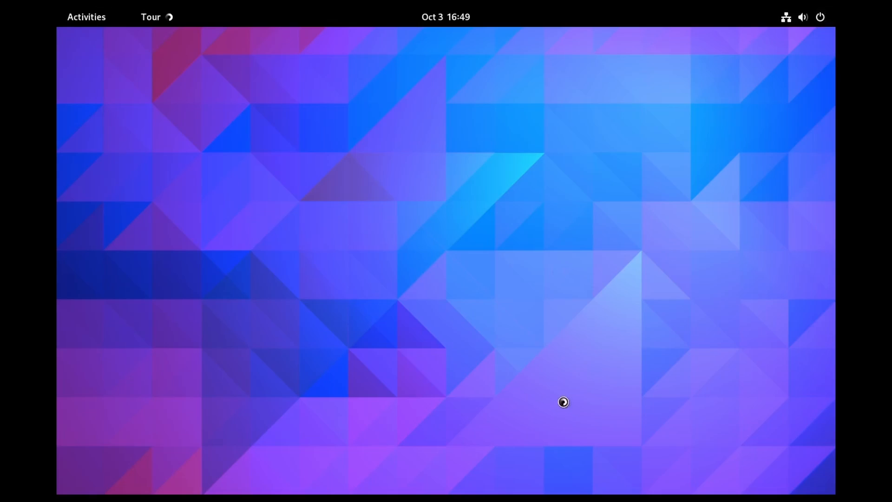
pyautogui.moveTo(741, 85)
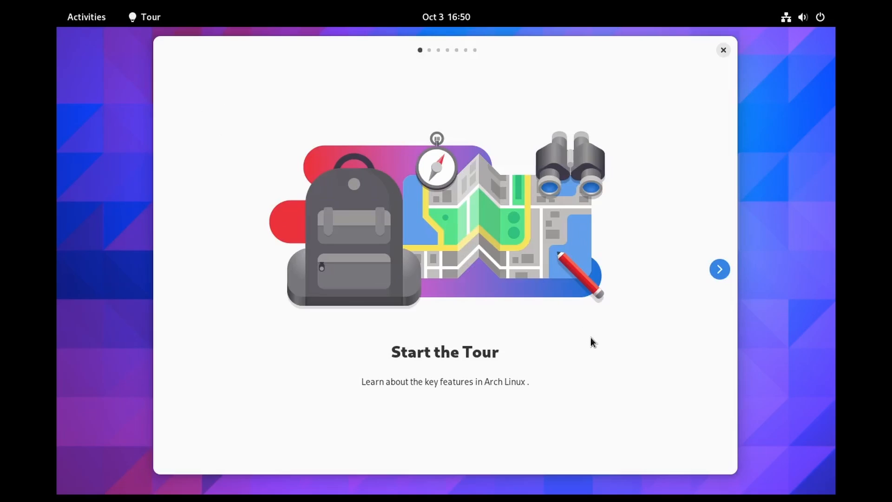
pyautogui.click(719, 268)
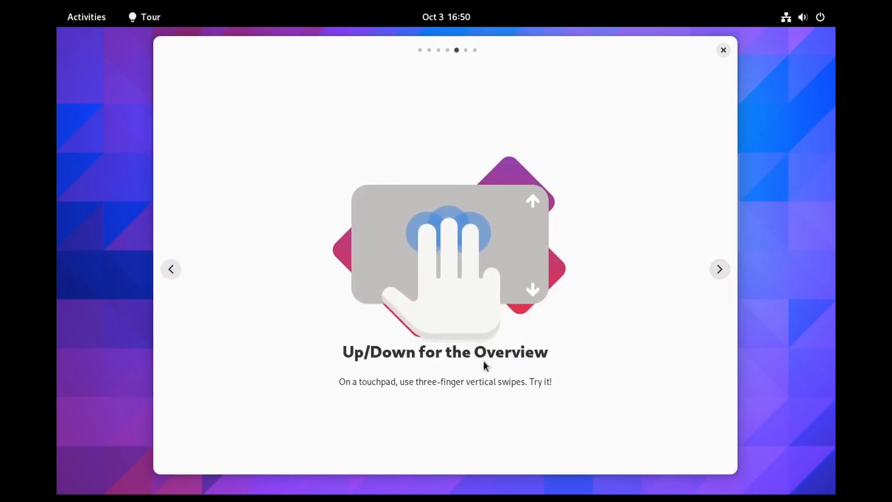
pyautogui.click(719, 268)
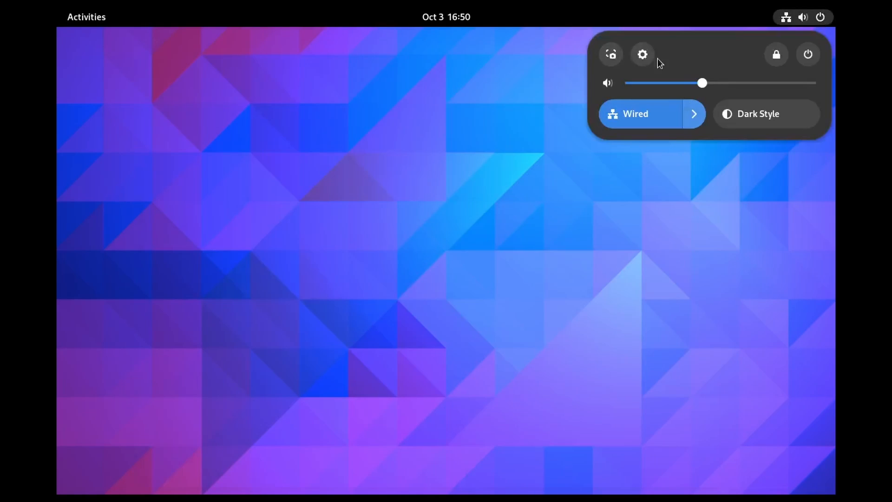
# - In Settings > Displays, apply 1920 × 1080 (16:9) resolution and keep the changes
pyautogui.click(641, 54)
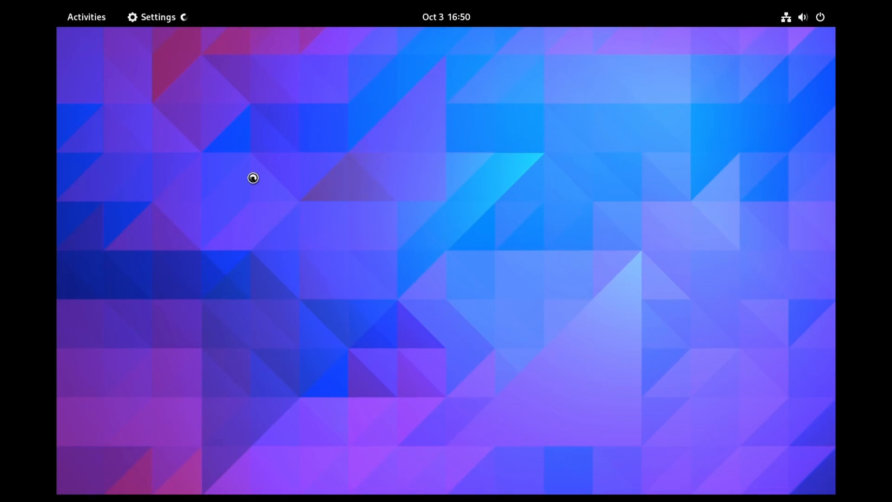
pyautogui.click(157, 17)
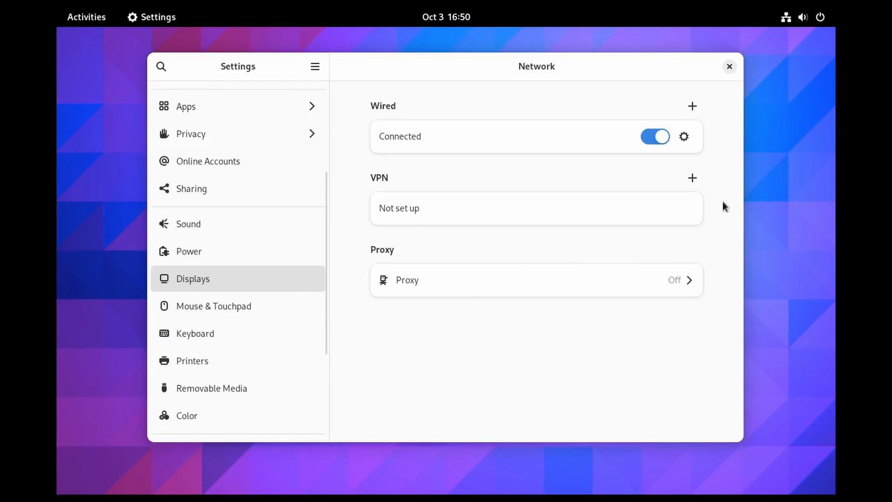
pyautogui.click(688, 145)
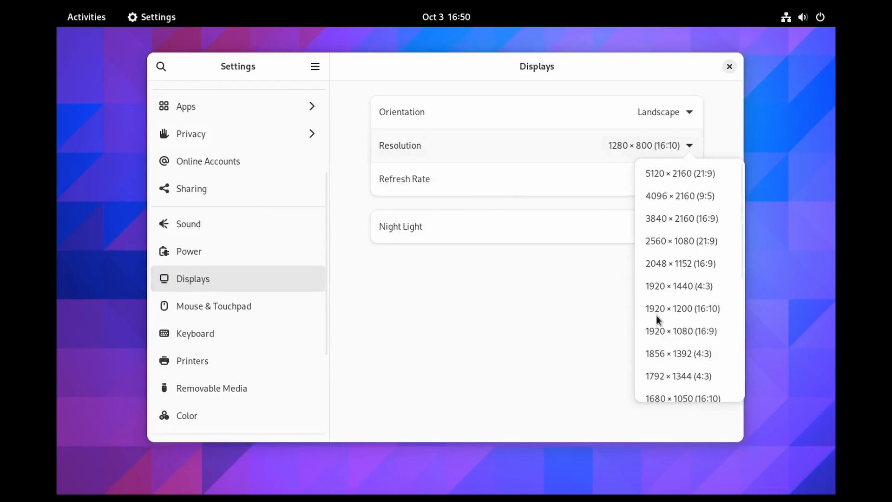
pyautogui.click(680, 330)
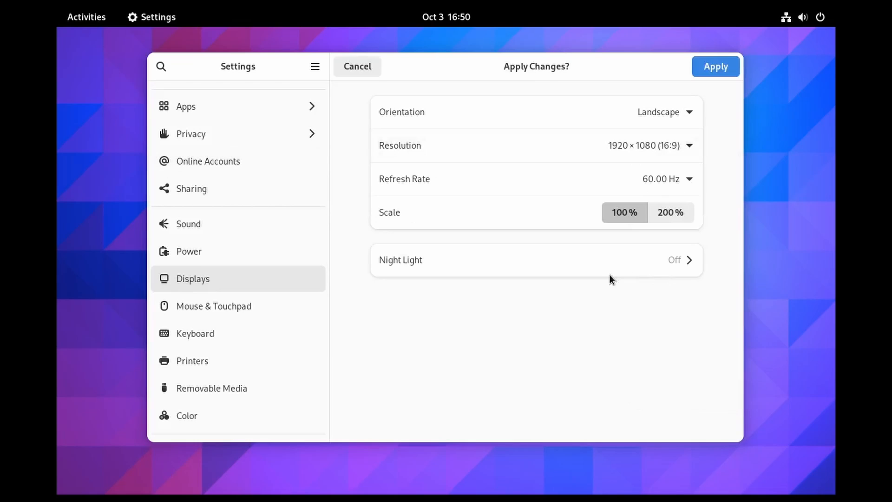
pyautogui.click(715, 66)
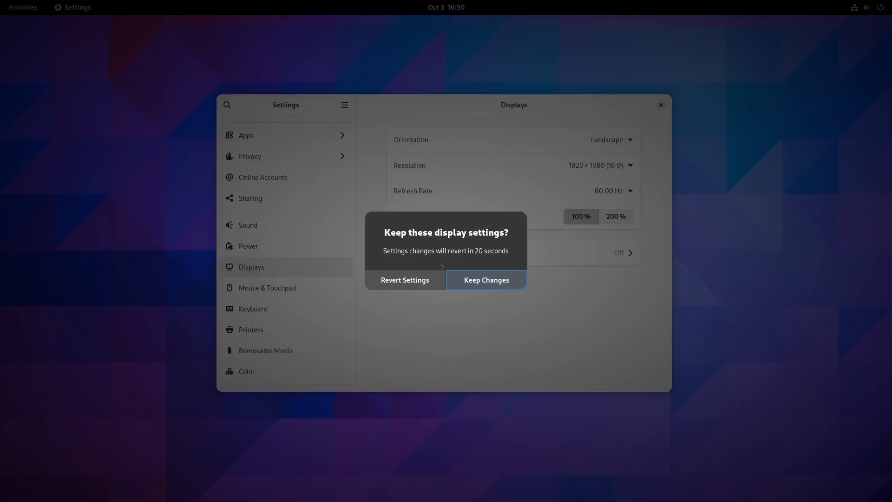
pyautogui.click(484, 279)
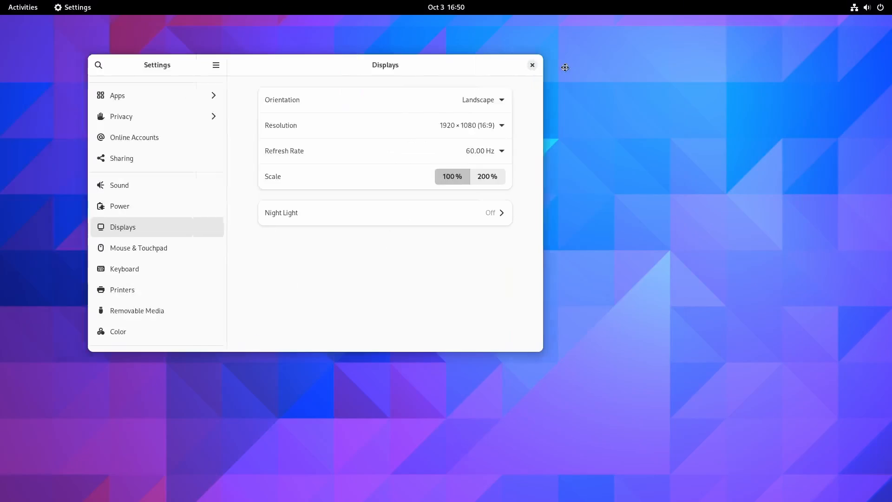
# - Close Settings and open the Activities app grid listing Contacts, Maps, Calculator and Cheese
pyautogui.click(531, 65)
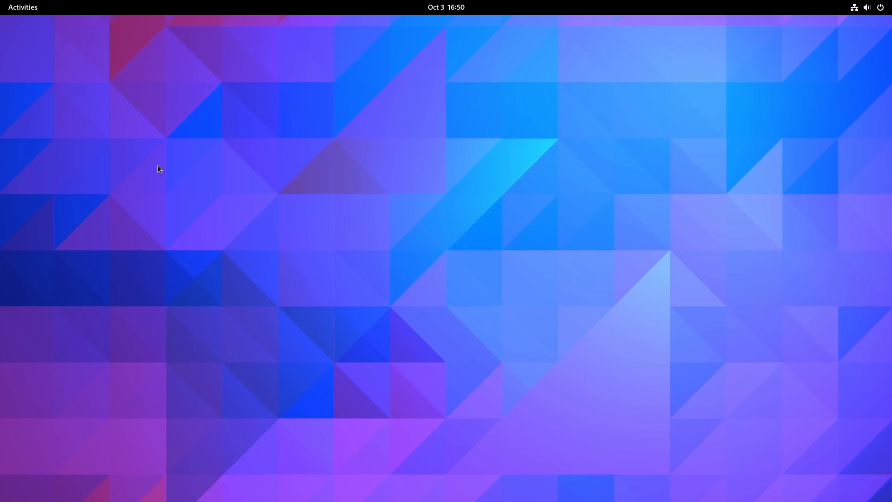
pyautogui.moveTo(176, 162)
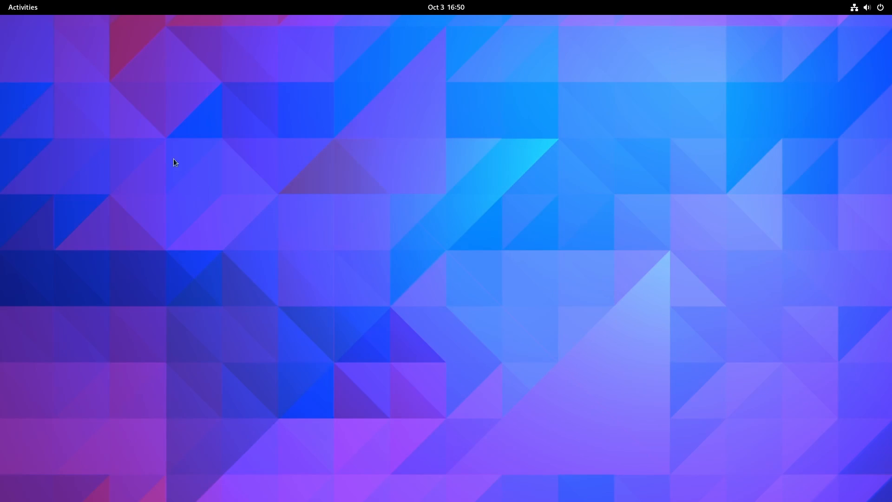
pyautogui.click(23, 7)
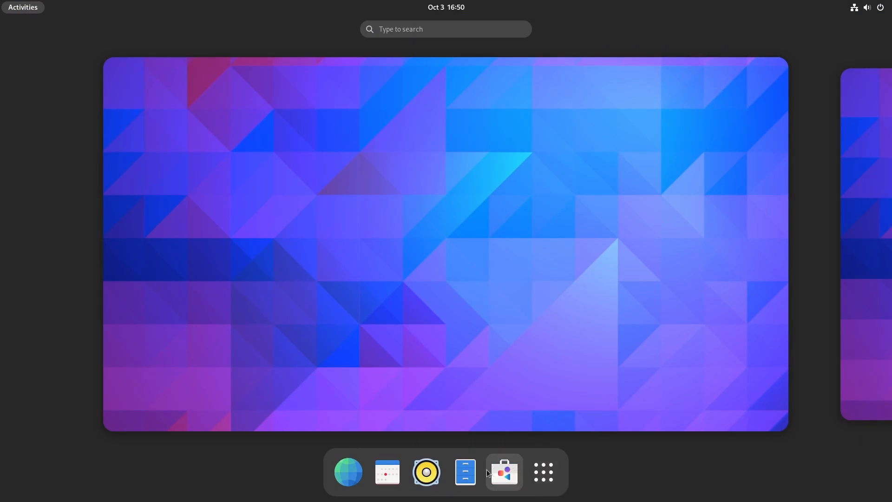
pyautogui.click(541, 471)
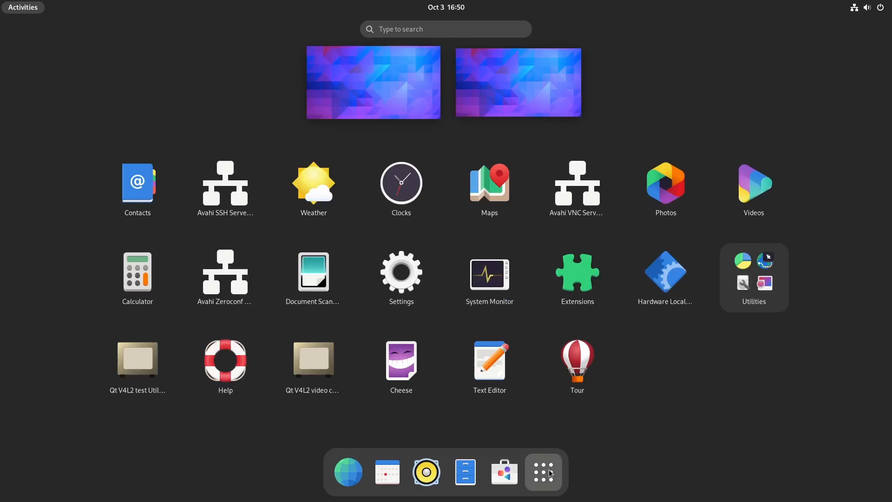